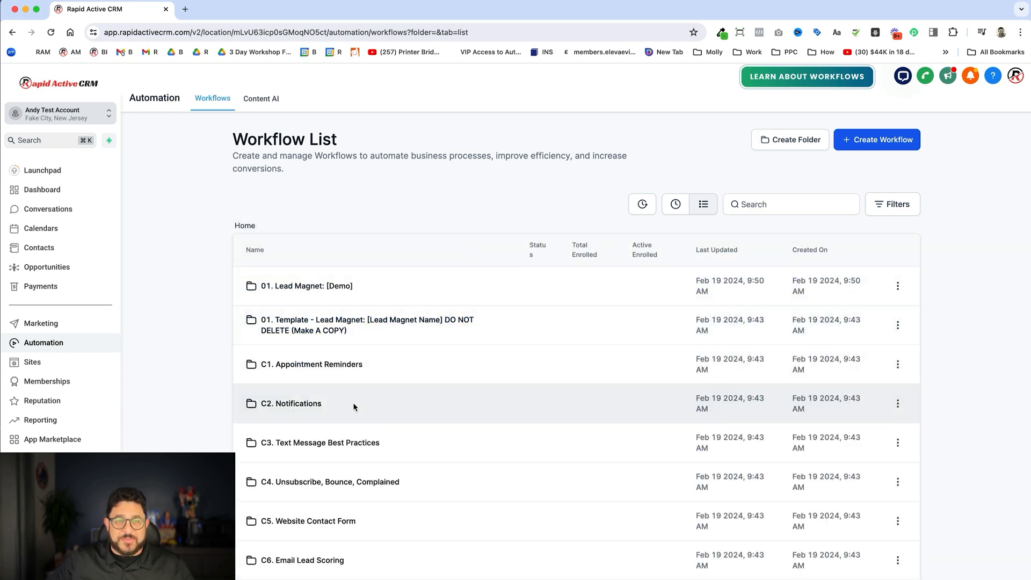
Step: Create a new workflow folder named '01. Leads' at the top level
click(790, 140)
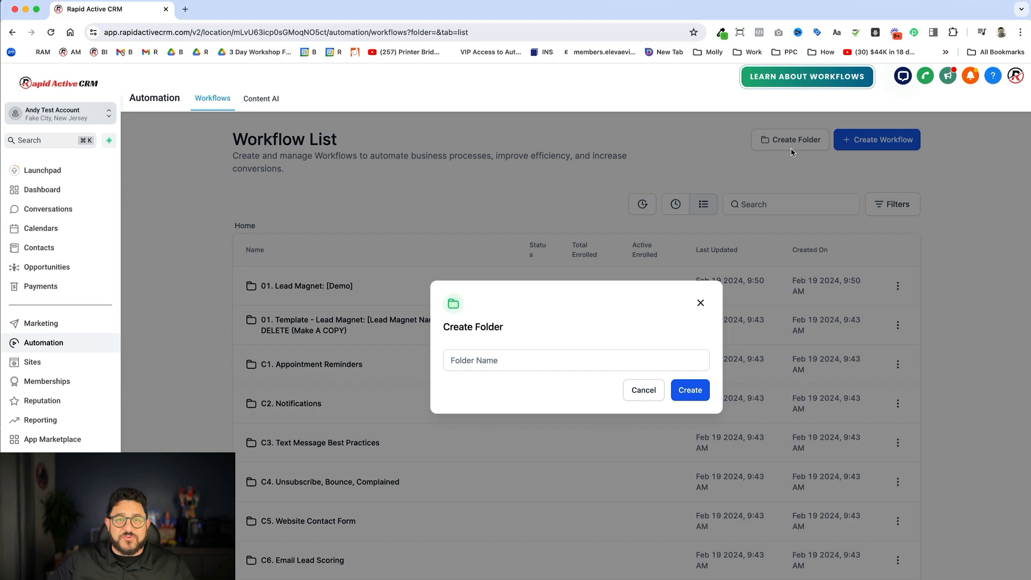
text(01)
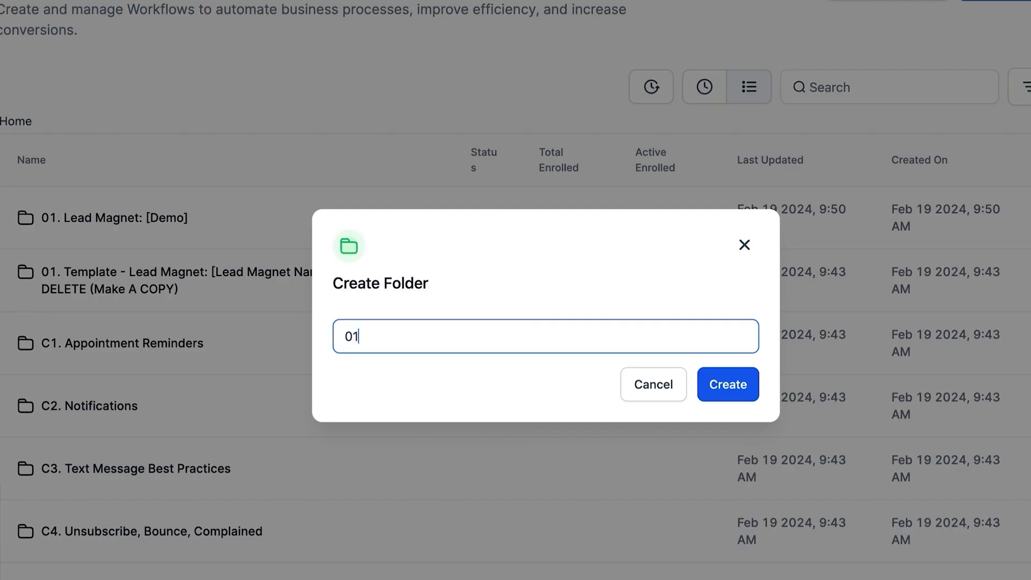
text(Leads)
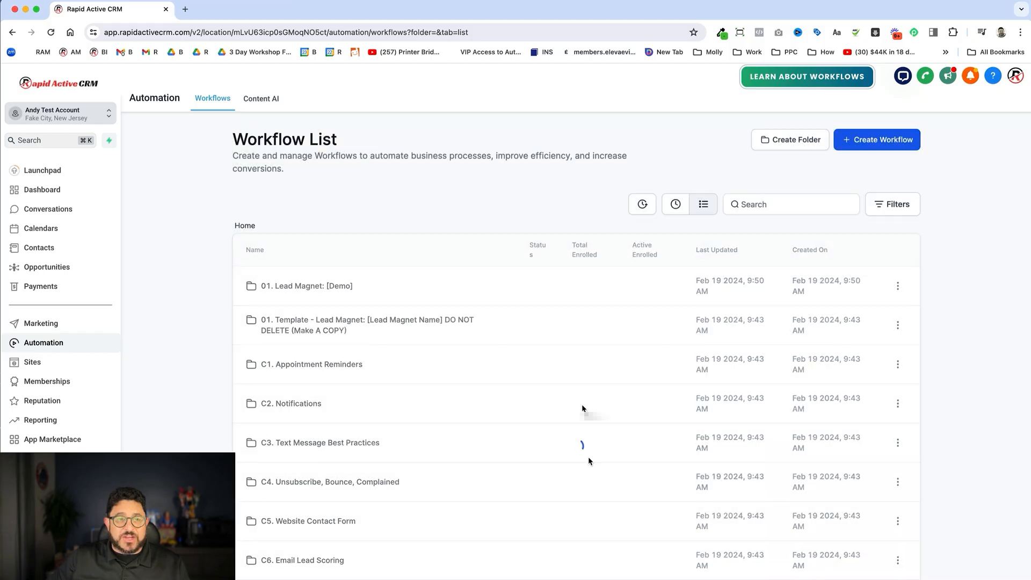
Step: Move the lead magnet template folder into the 01. Leads folder
click(897, 365)
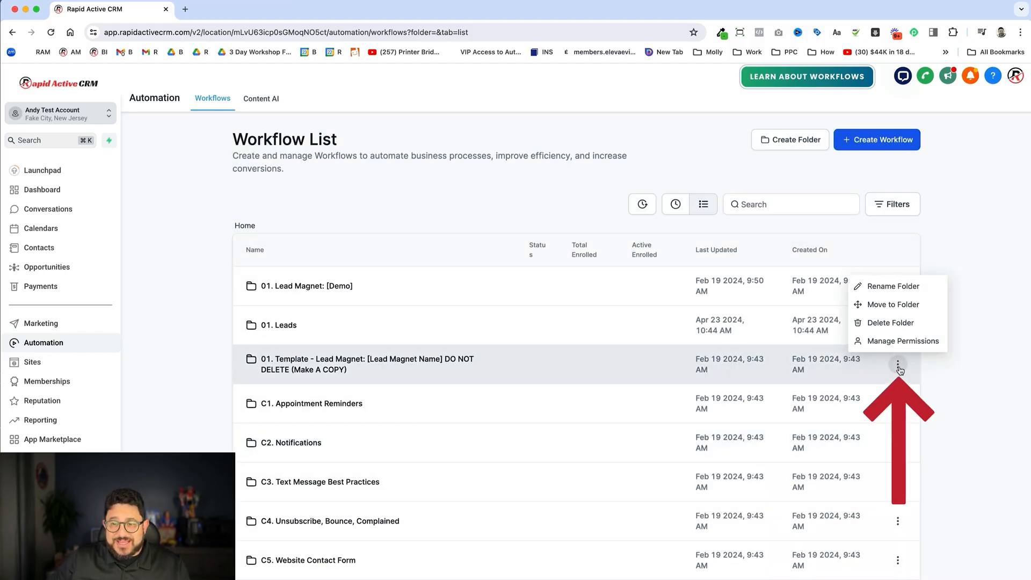
click(894, 304)
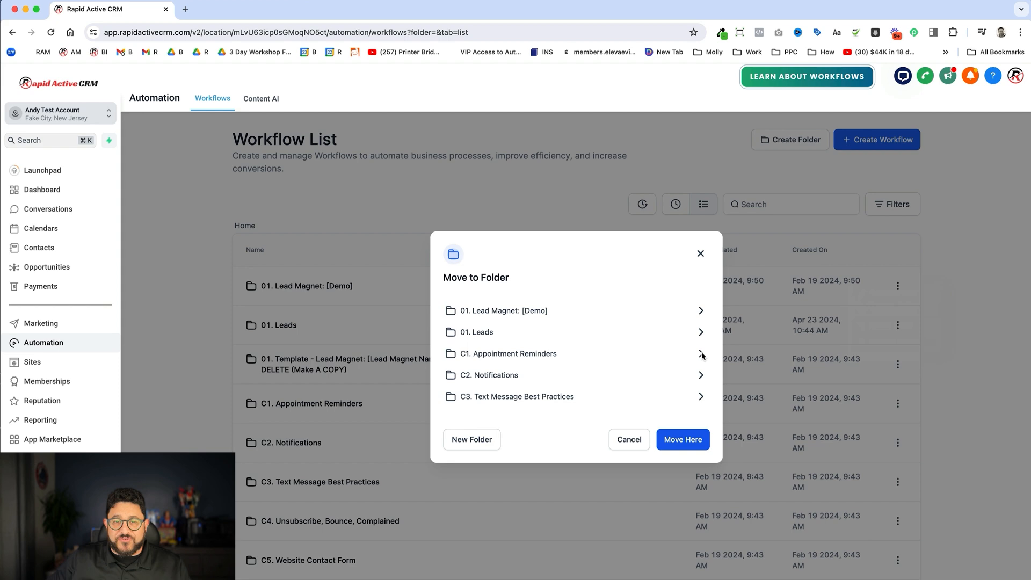
click(476, 332)
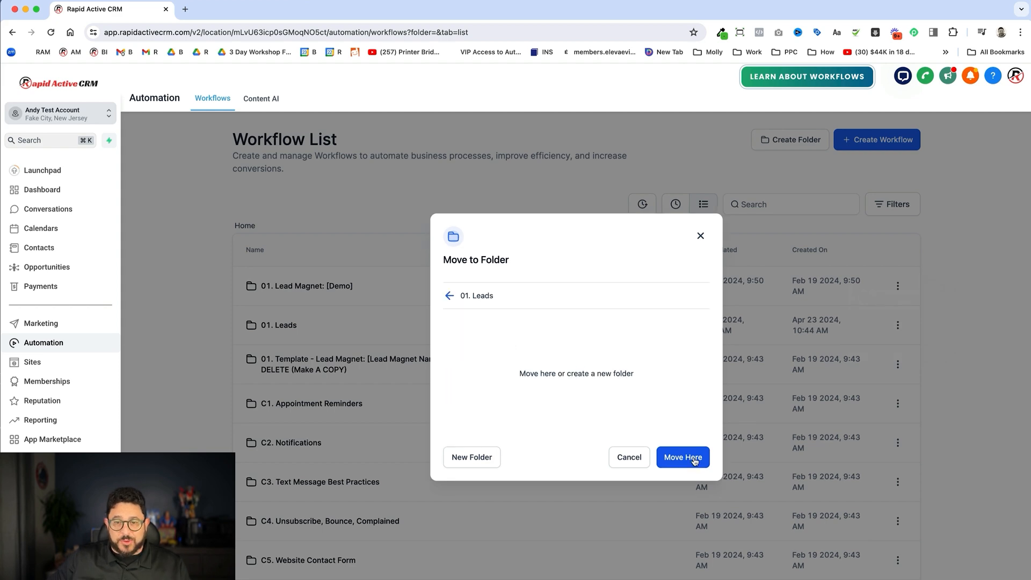
click(683, 458)
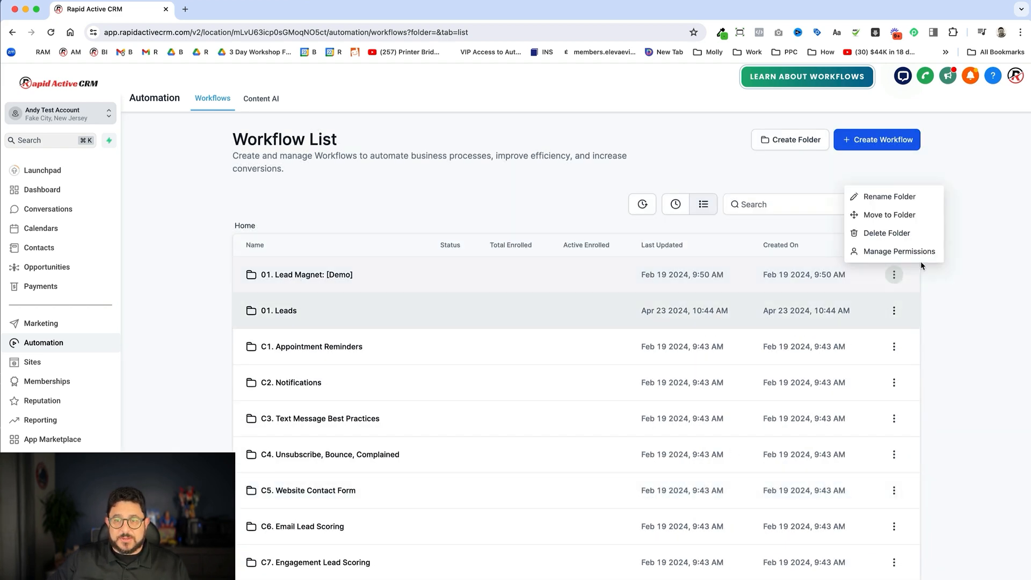
Step: Move the demo lead magnet folder into 01. Leads and return to the top-level workflow list
click(889, 215)
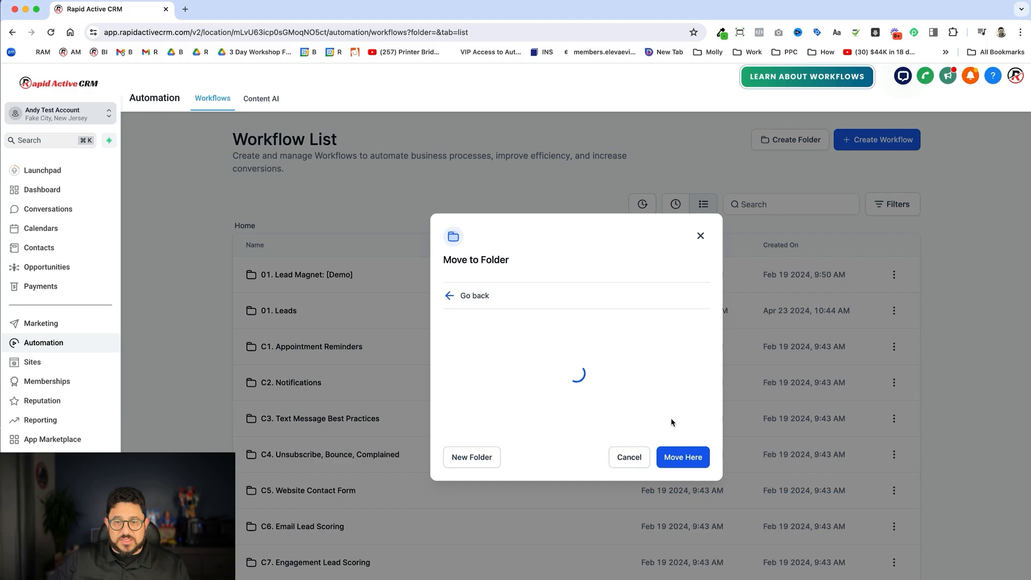
click(683, 457)
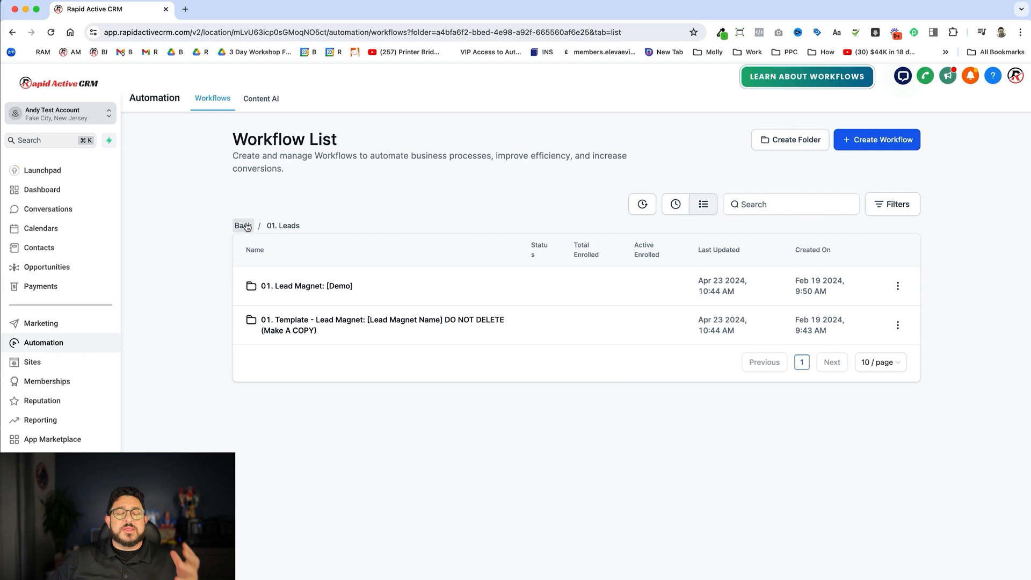
click(243, 226)
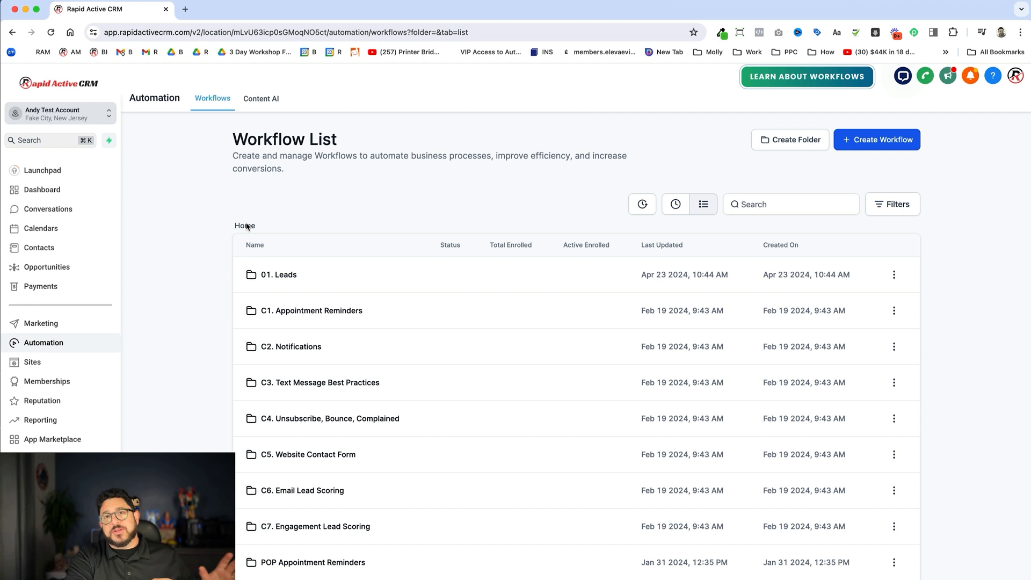
Step: View the contents of the 01. Leads folder, then go to the Business Profile settings
scroll(down, 3)
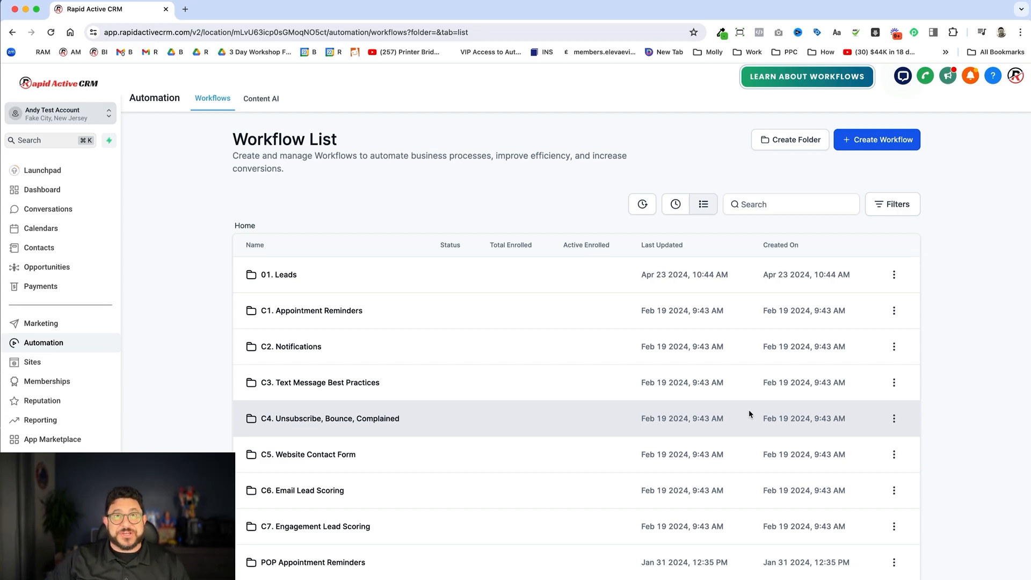
click(279, 274)
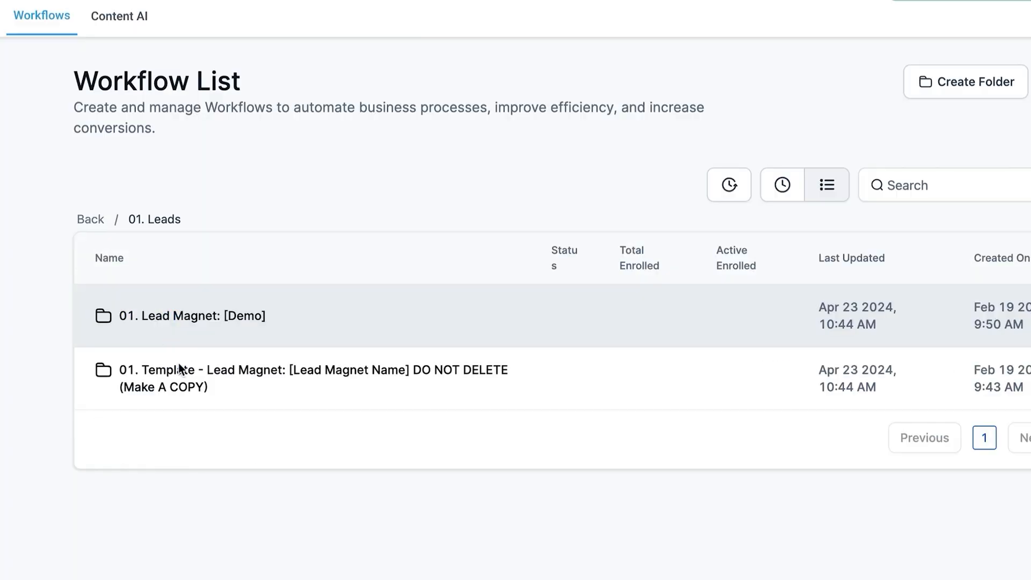
mouse_move(206, 338)
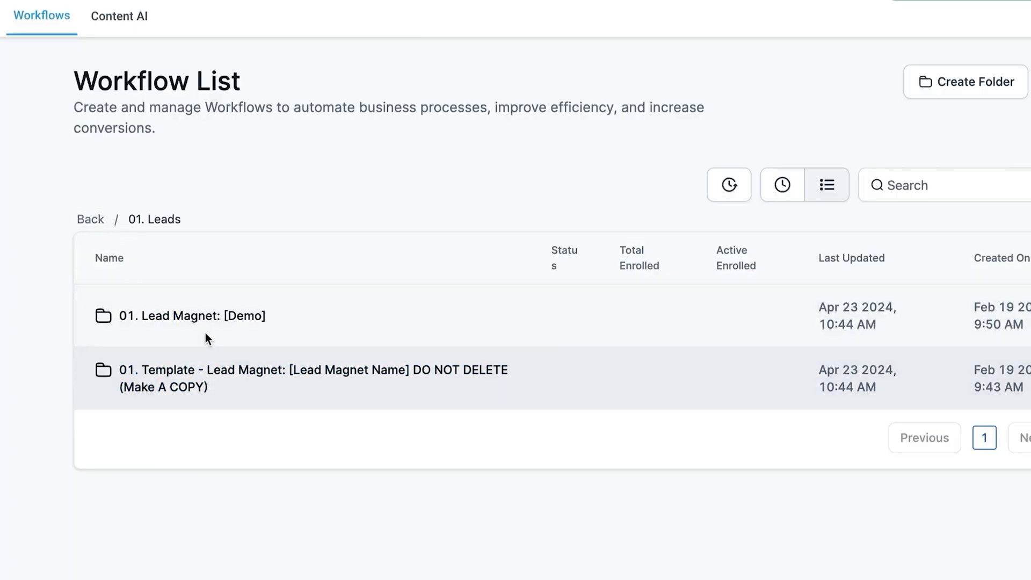
click(90, 219)
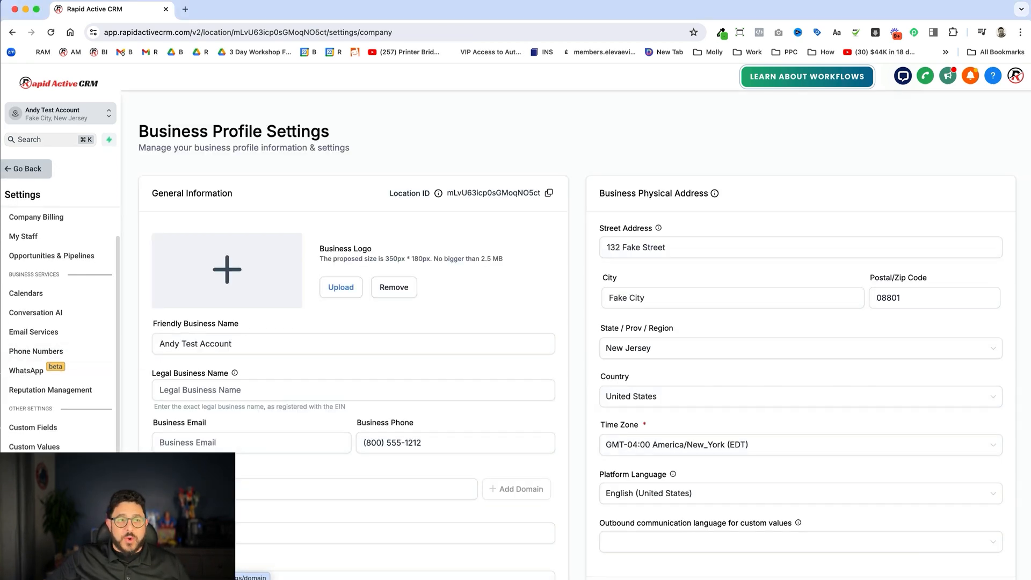
Step: Connect the custom domain letsgokiddo.com with its www version and authorize it with the provider
click(517, 488)
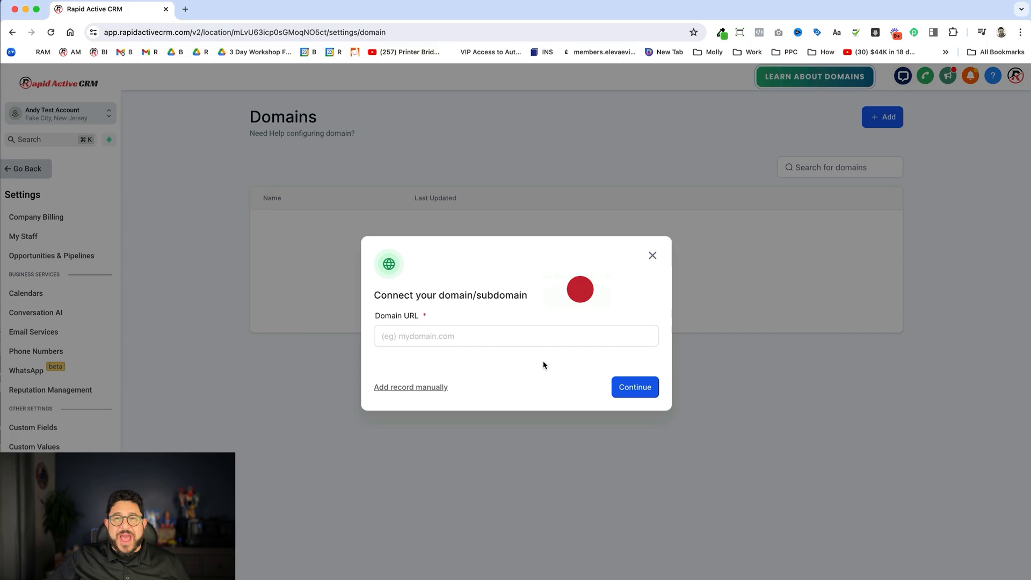
text(letsgokiddo.com)
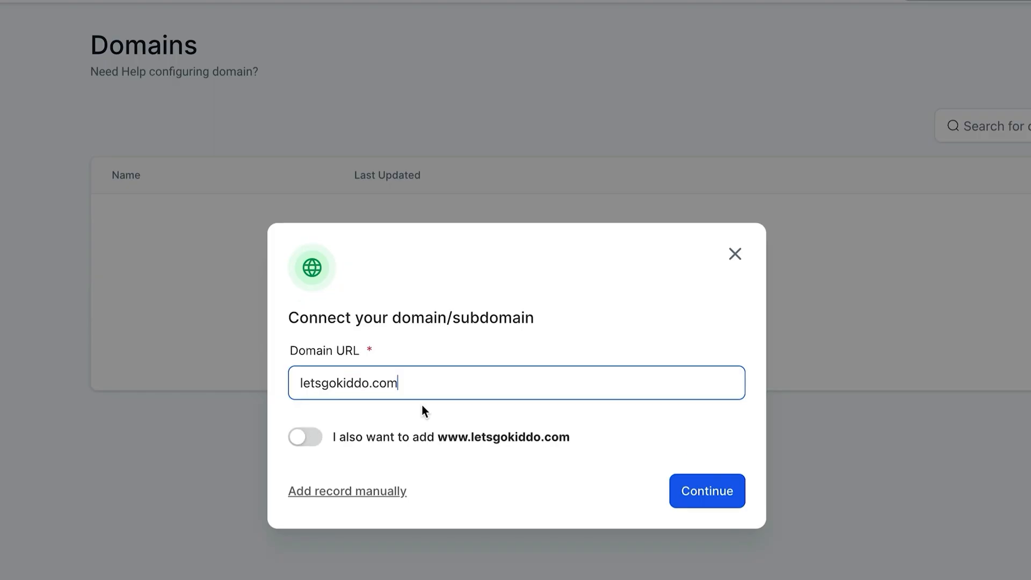
click(304, 437)
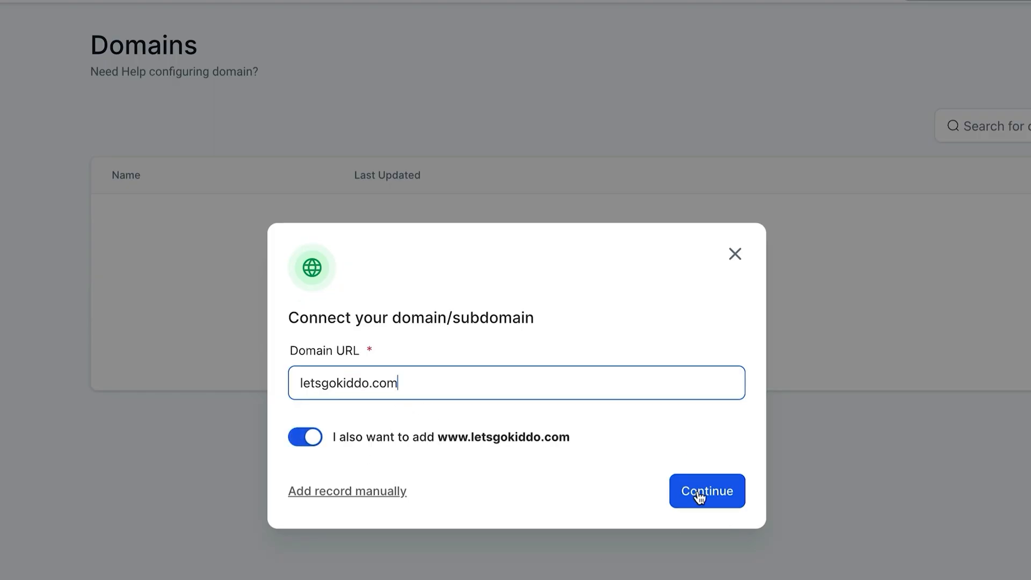
click(706, 491)
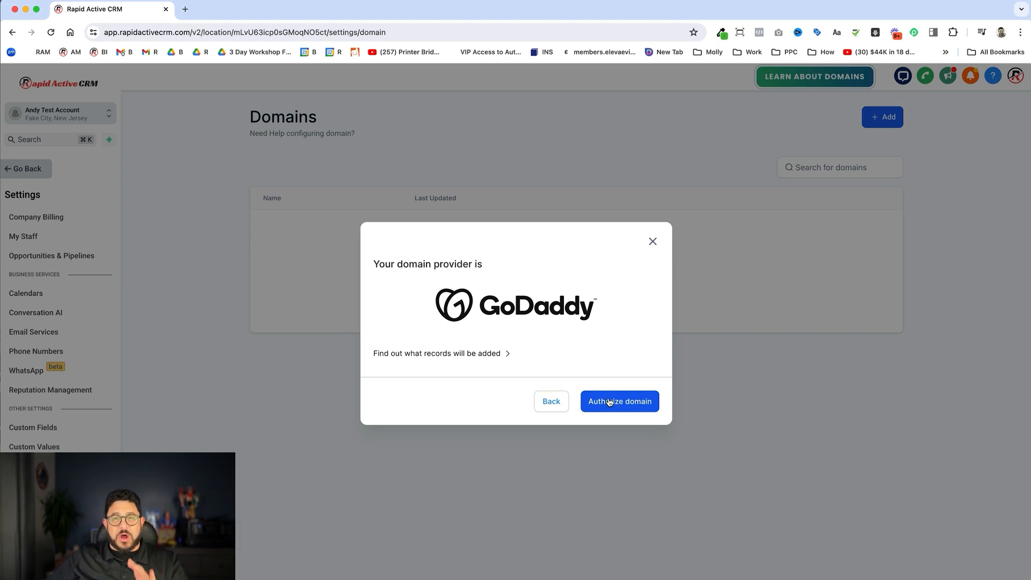
click(619, 401)
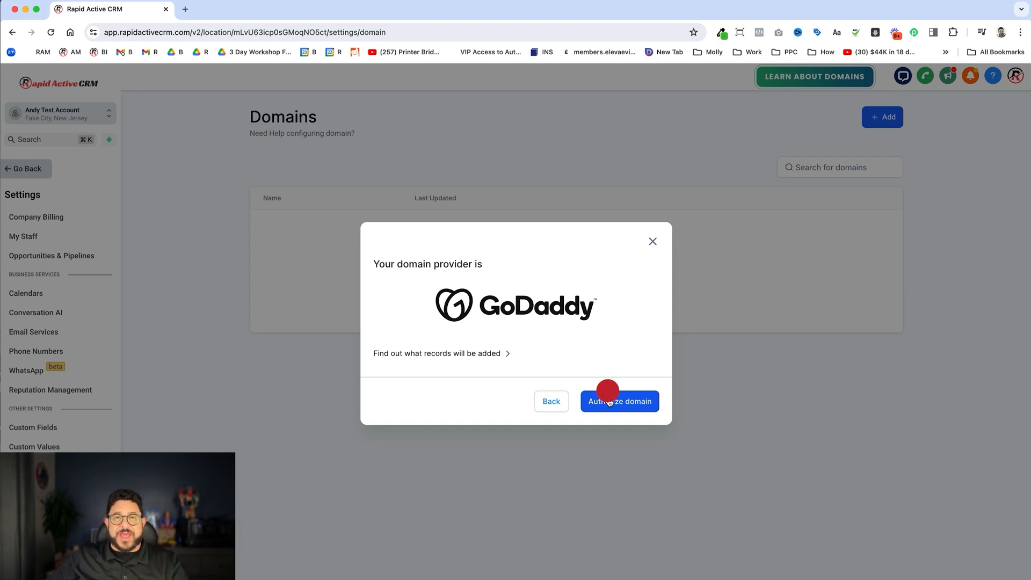
click(619, 400)
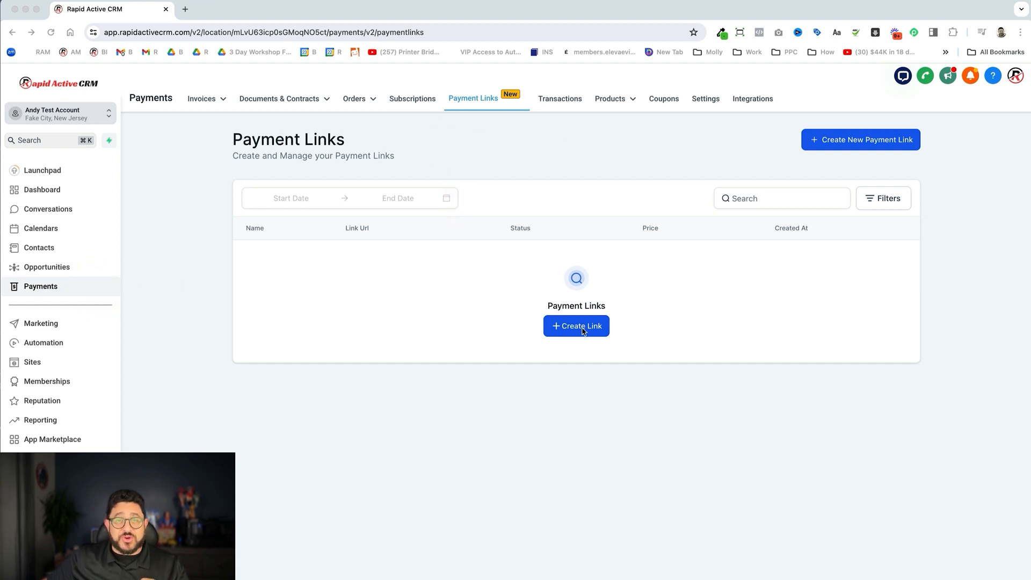
Step: Start a new payment link and show its product choices
click(576, 326)
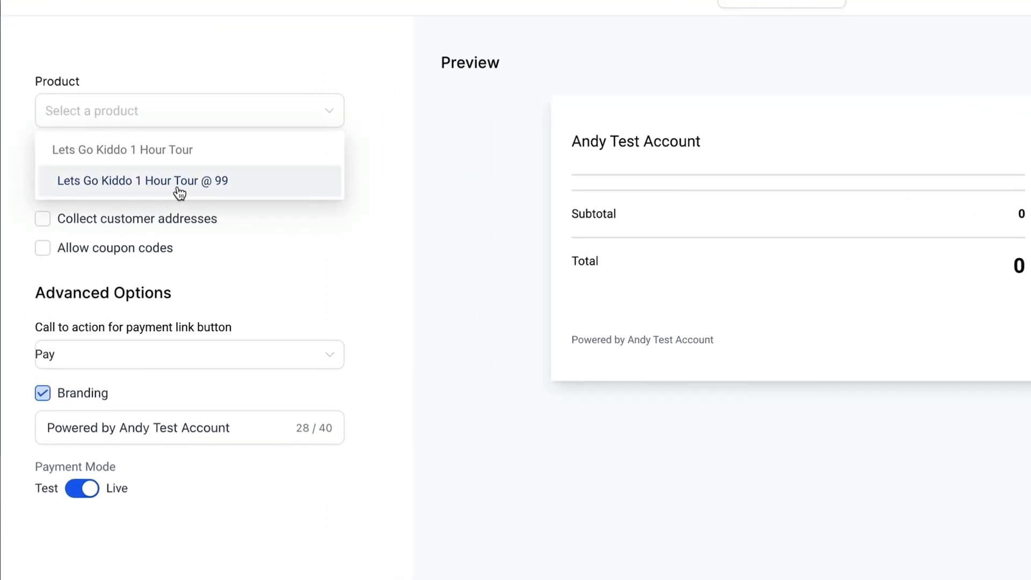
Step: Sell the Lets Go Kiddo 1 Hour Tour at $99, require a phone number, allow coupon codes, and skip address collection
click(143, 180)
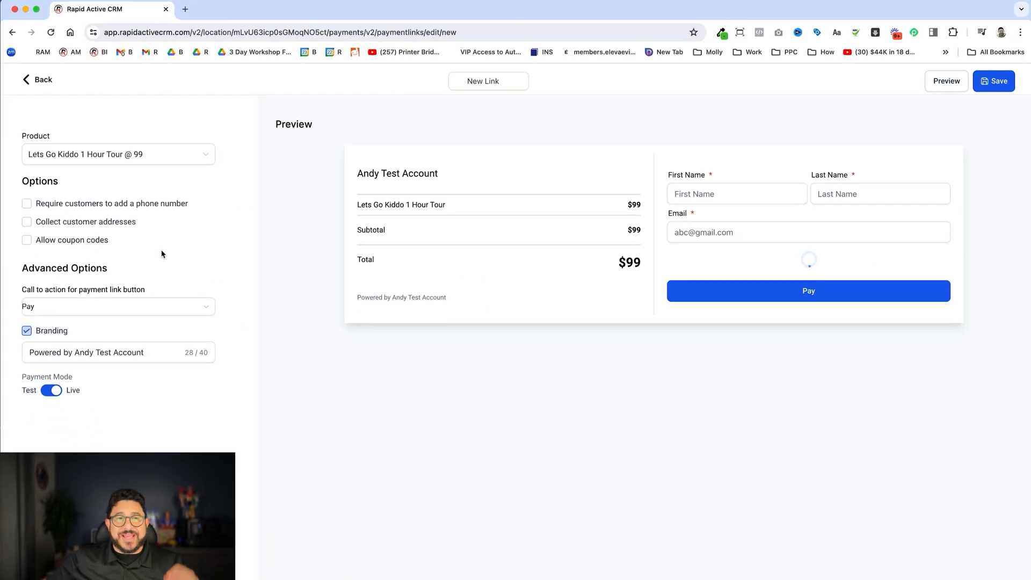
click(736, 193)
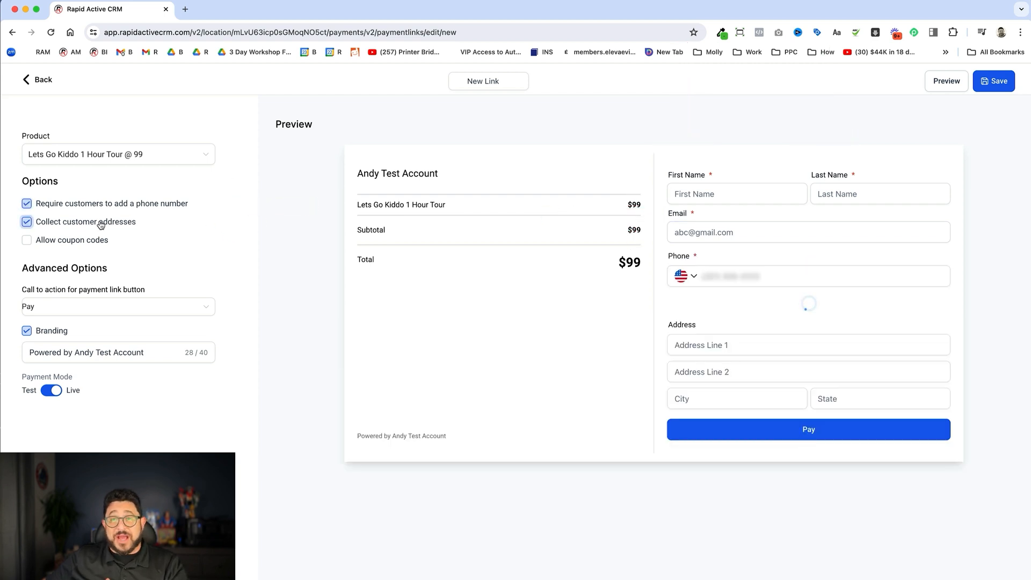
click(27, 239)
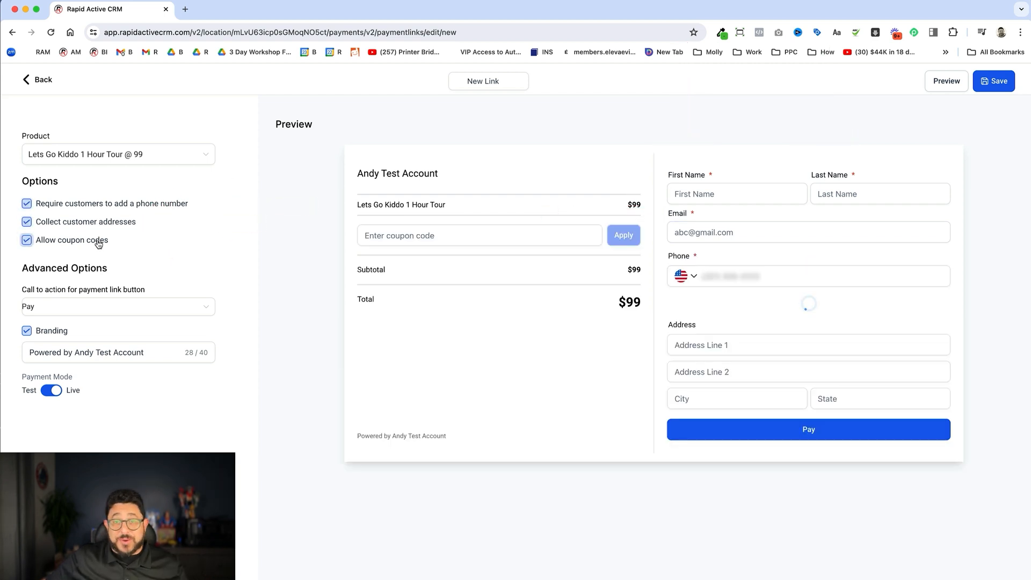
click(27, 221)
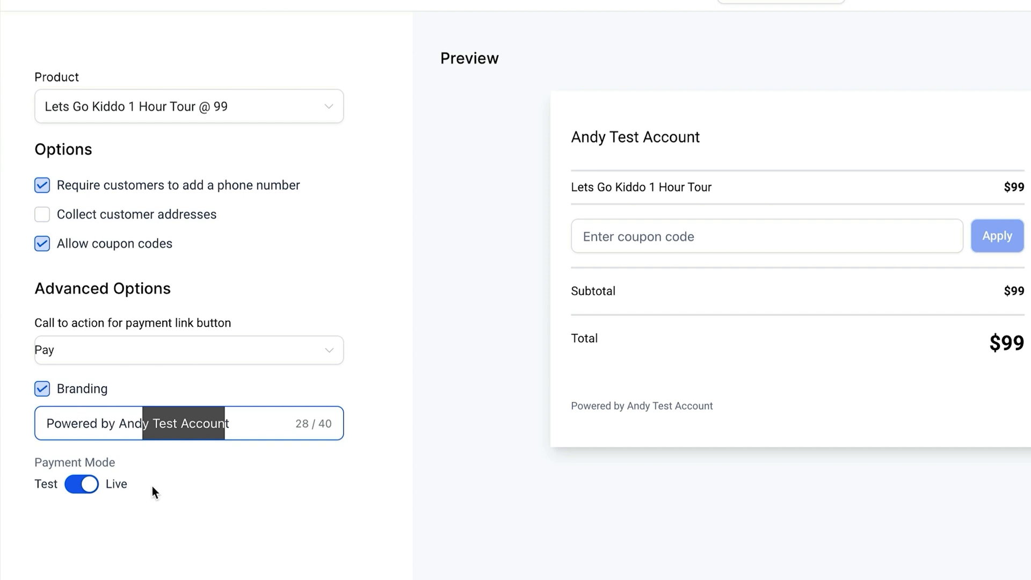
Step: Brand the checkout 'Powered by Let's Go Kiddo', title the link '99 Tour', and save it
click(120, 423)
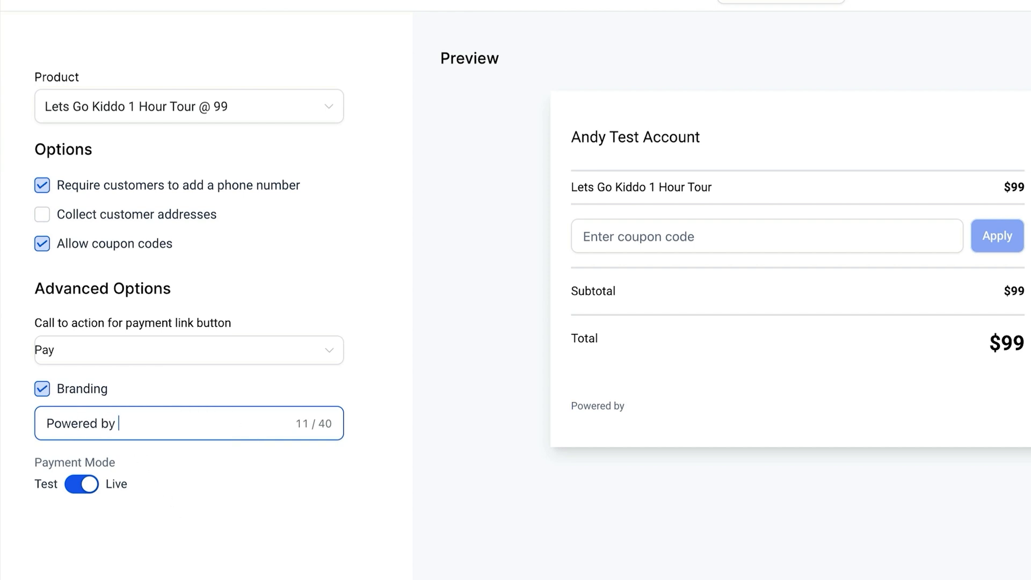
text(Let's Go Kiddo)
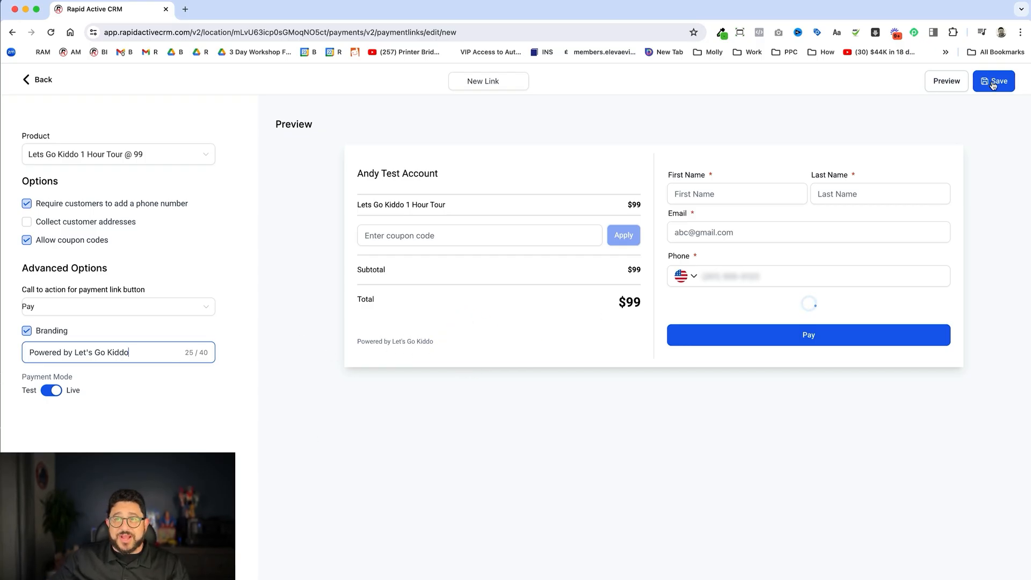
click(993, 81)
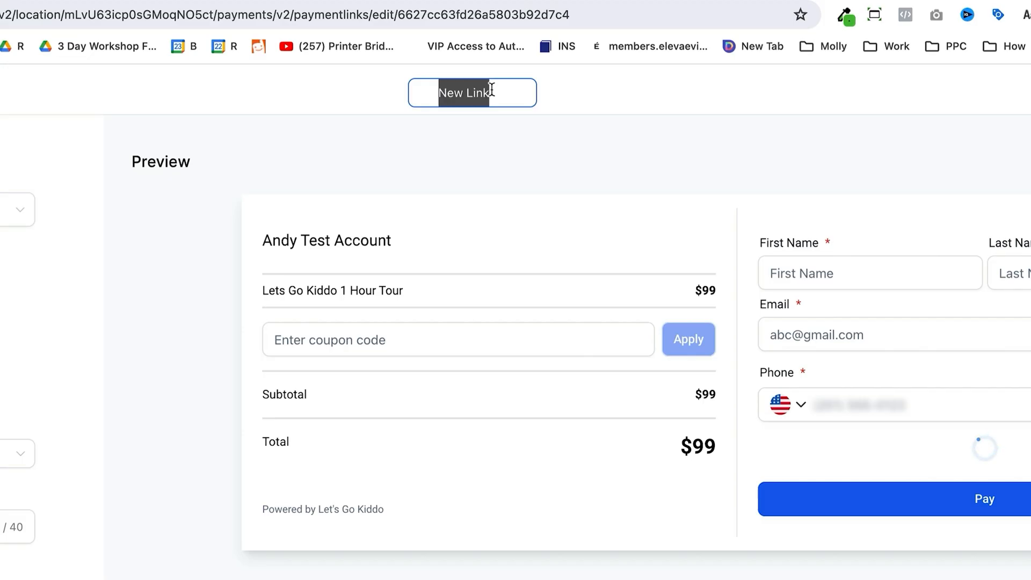
text(99 Tour)
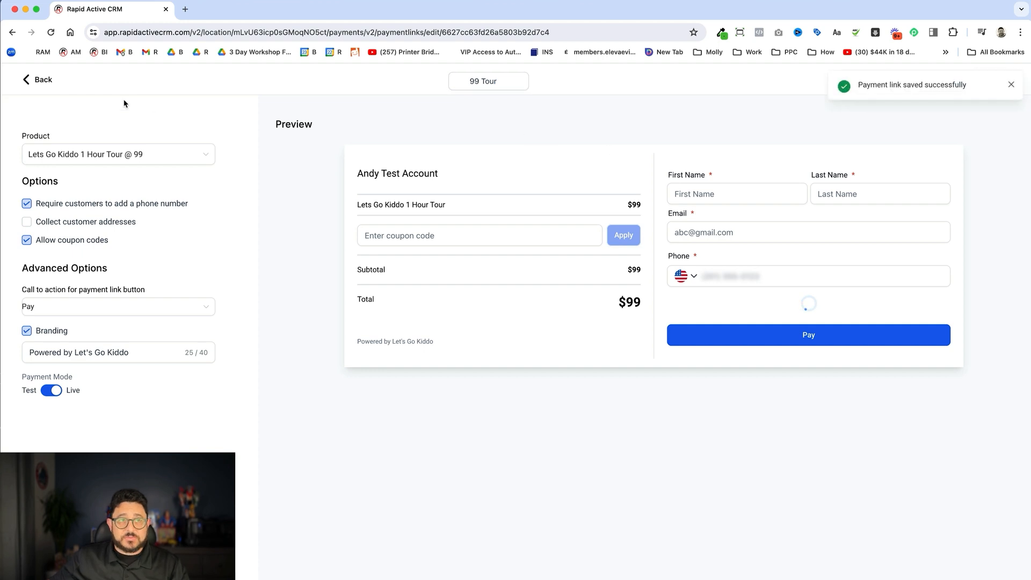
click(37, 79)
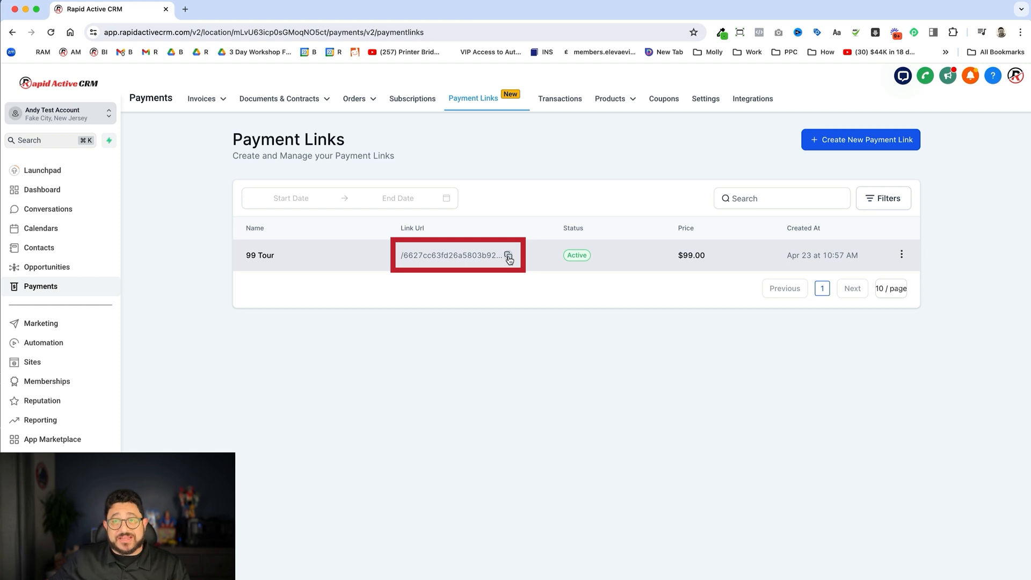
Step: Copy the 99 Tour link and load it in a new browser tab to view the $99 checkout page
click(508, 256)
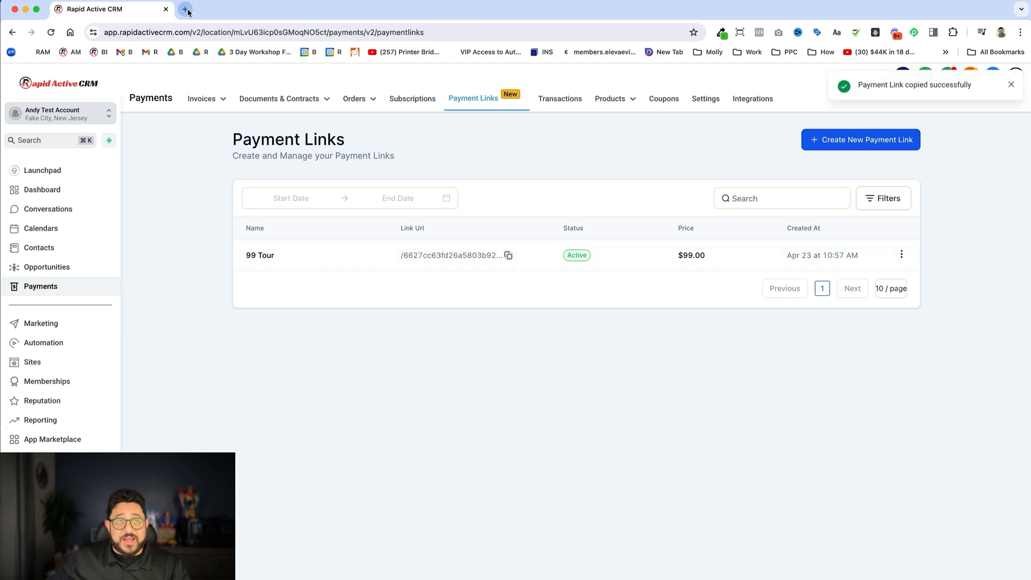
click(186, 9)
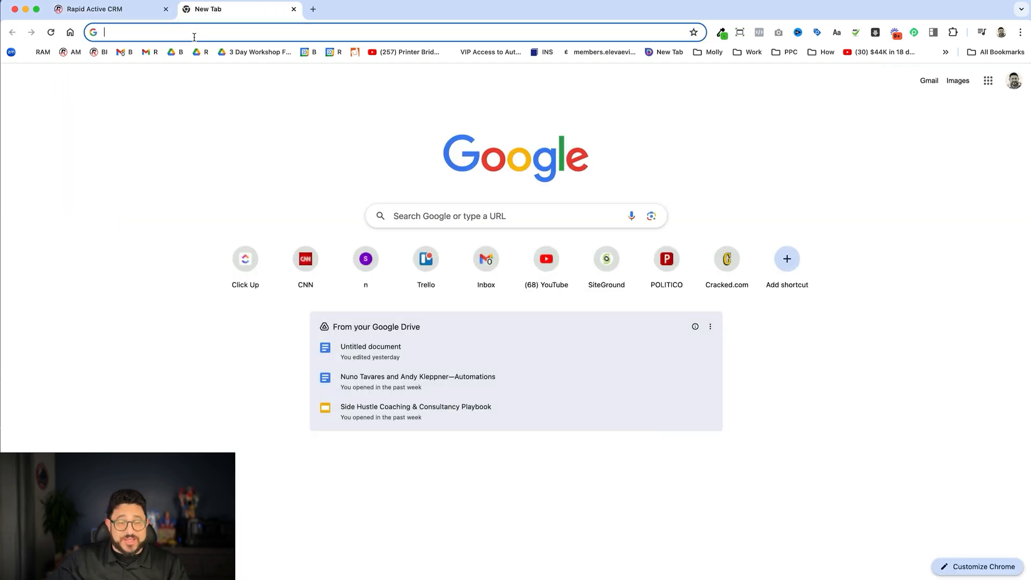
text(link.rapidactivecrm.com/payment-link/6627cc63fd26a5803b92d7c4)
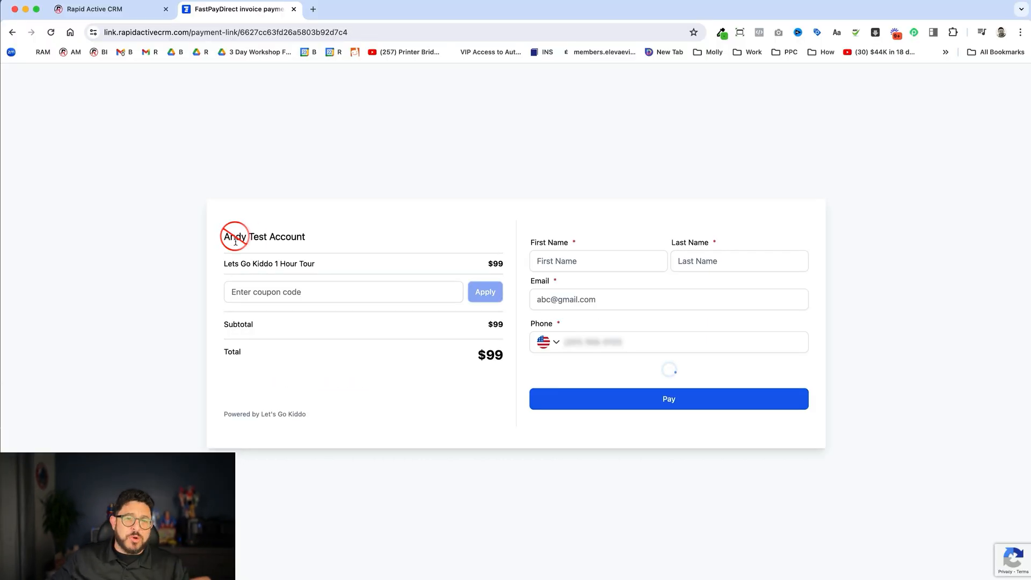
mouse_move(309, 237)
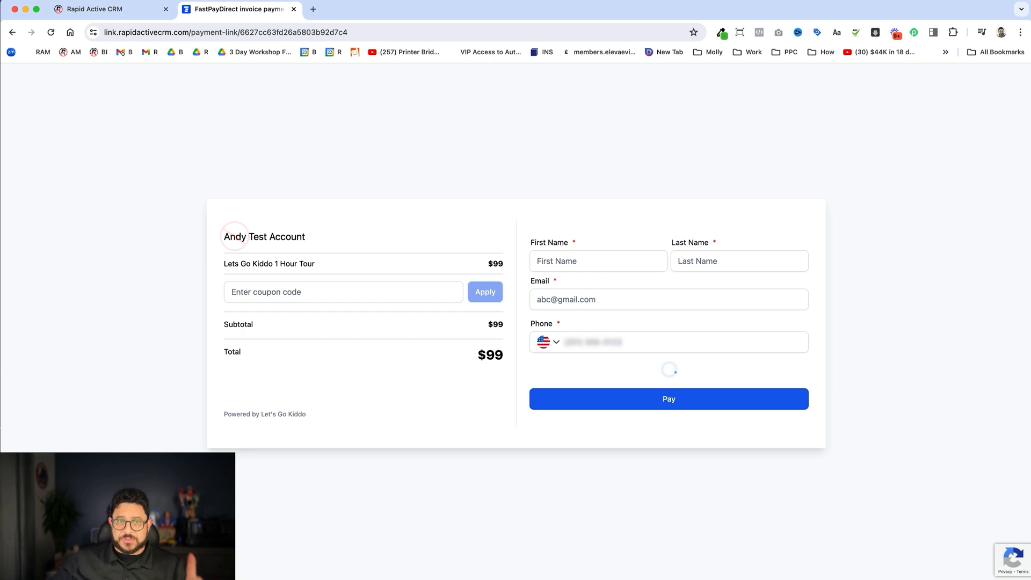
click(105, 8)
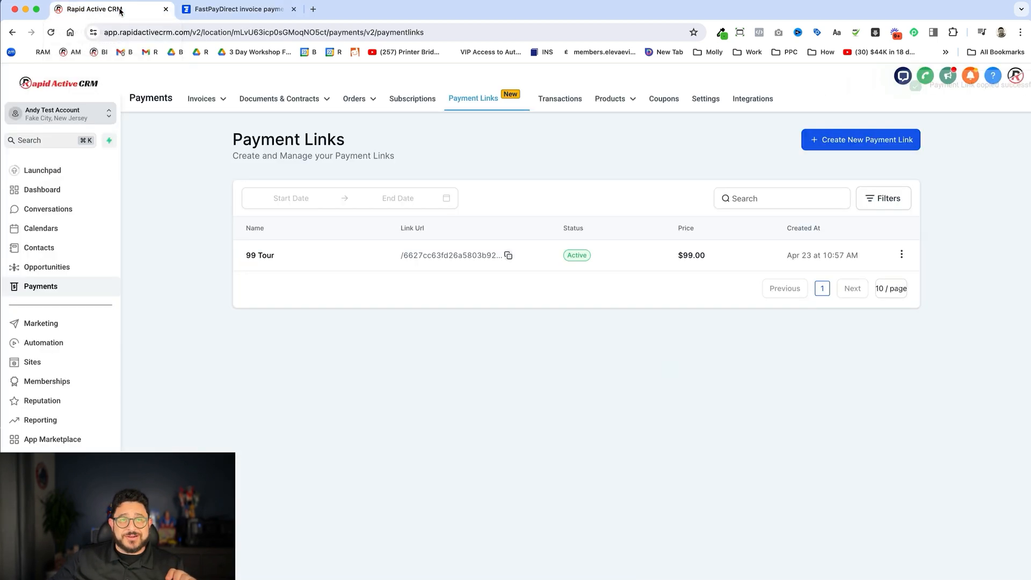
click(203, 98)
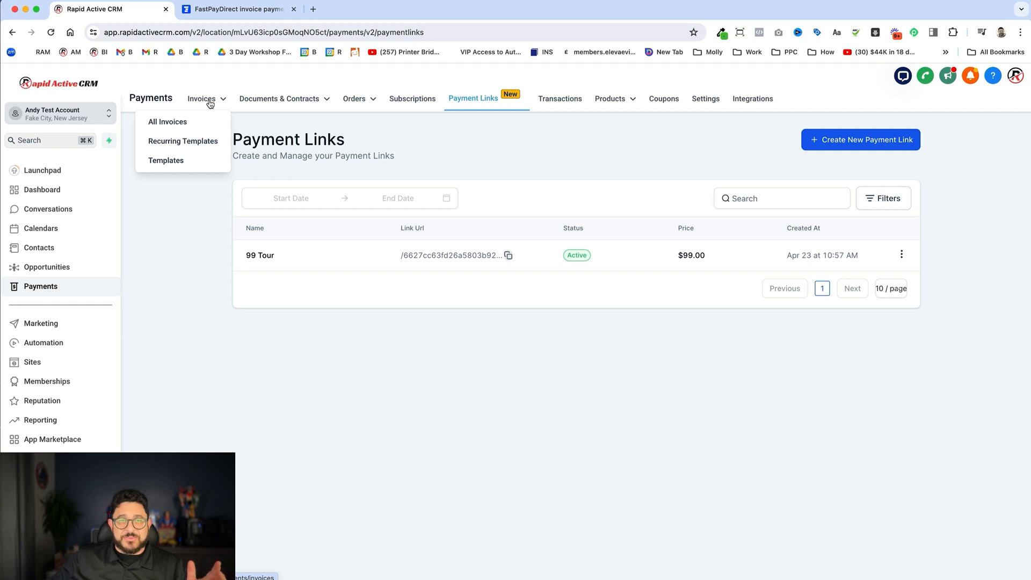
click(901, 256)
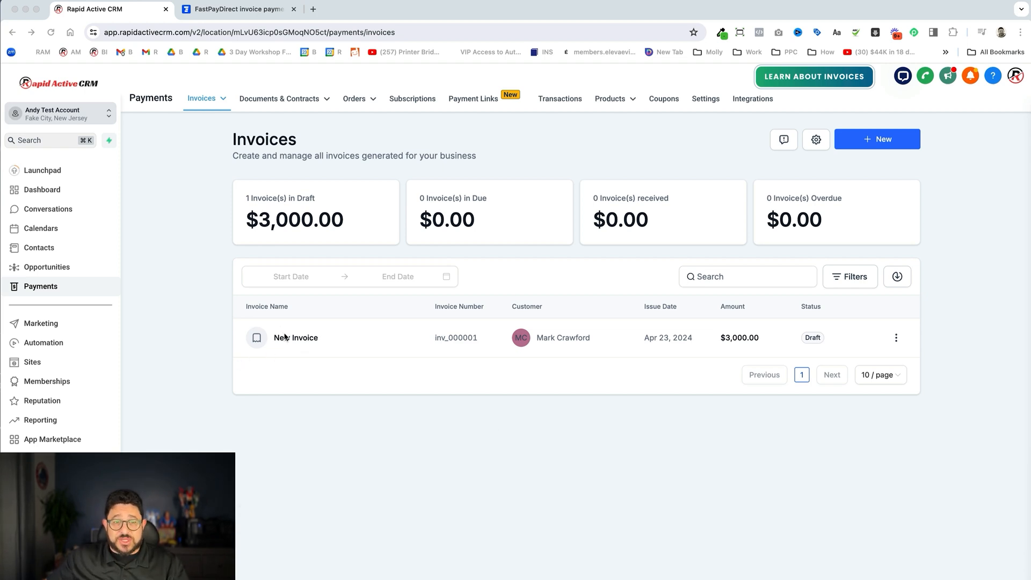
click(295, 338)
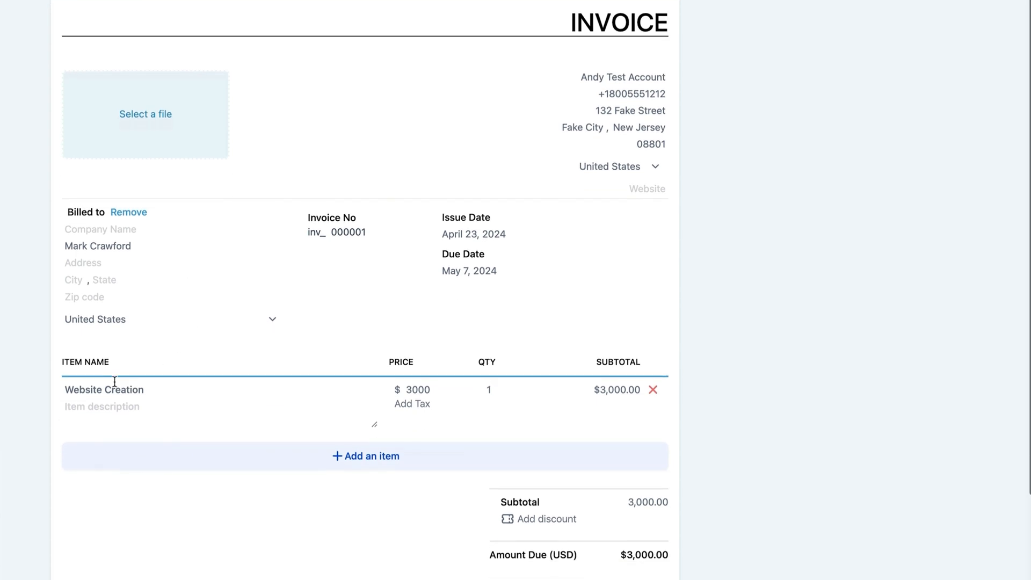
mouse_move(438, 393)
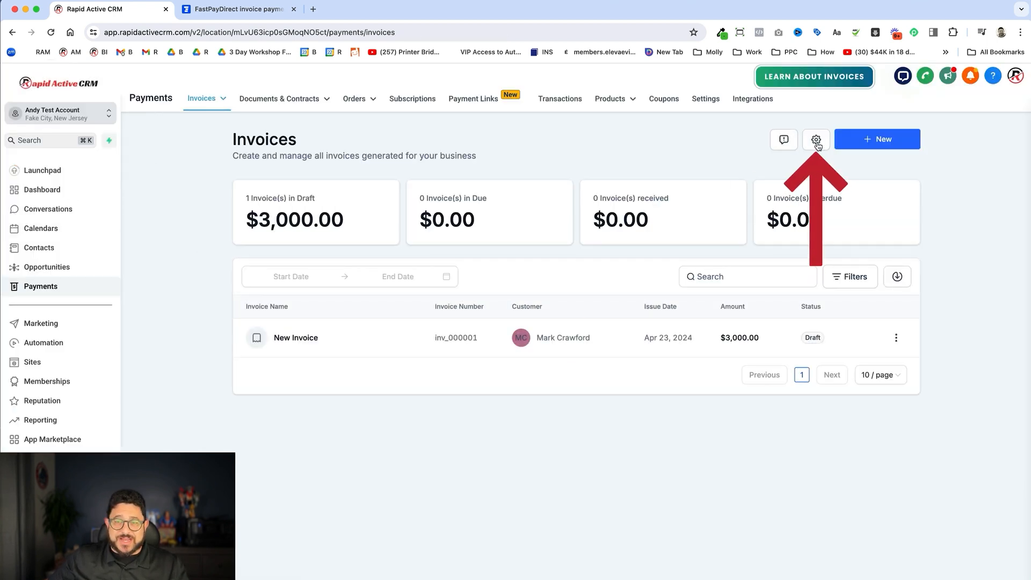
Step: In invoice Payment Settings, enable partial payments with a 50% minimum and save
click(815, 139)
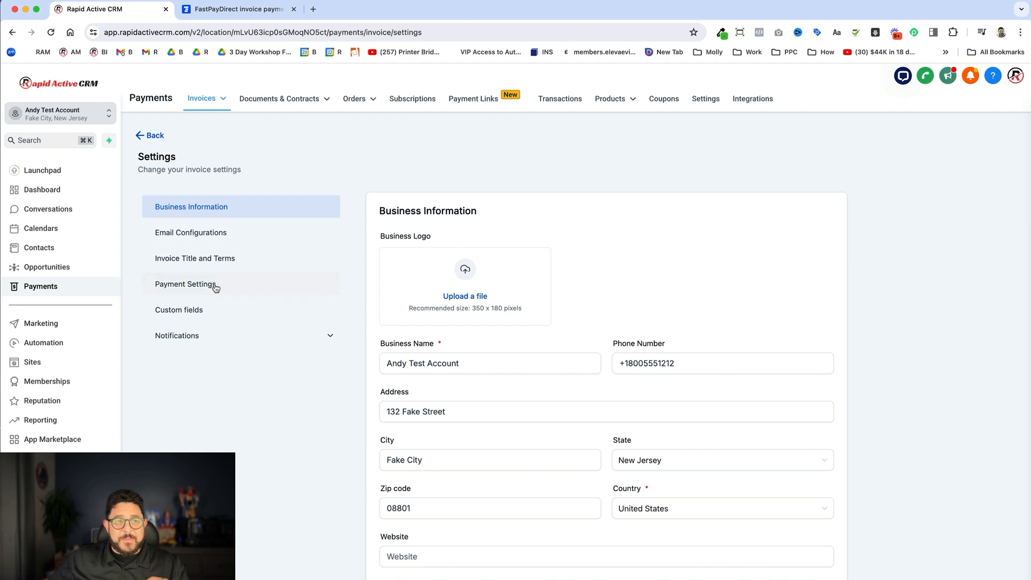
click(185, 284)
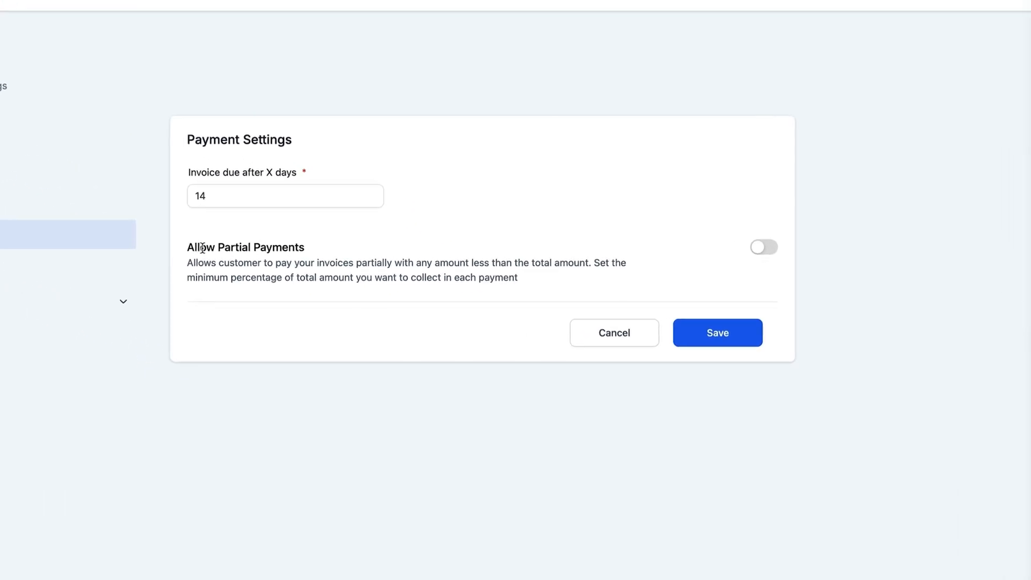
click(763, 247)
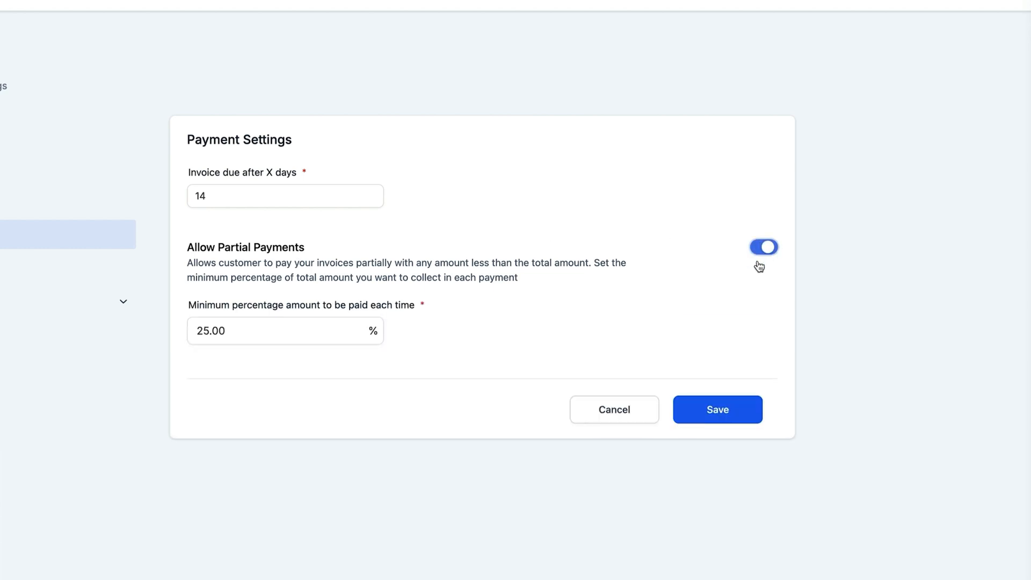
mouse_move(229, 313)
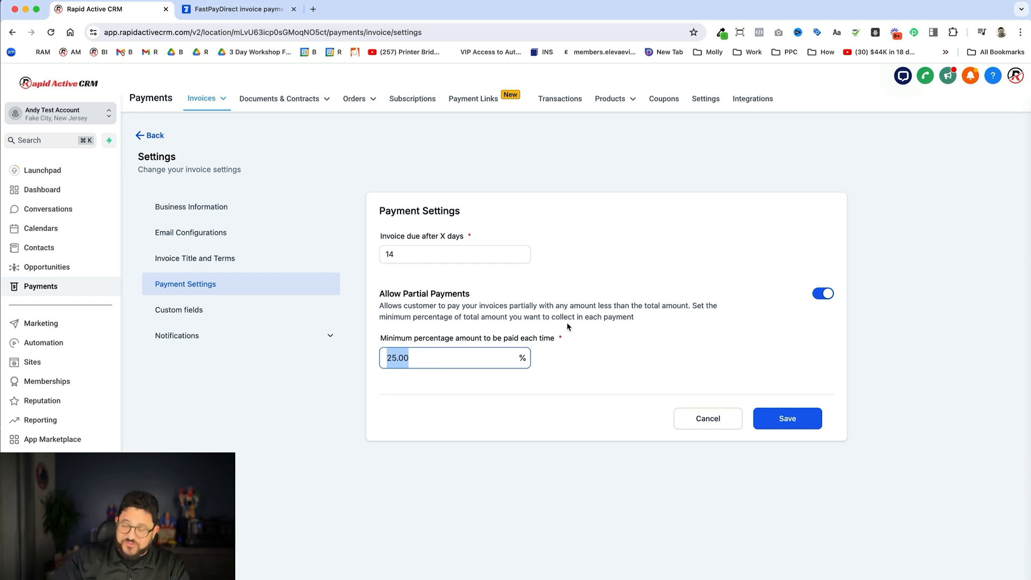
text(50)
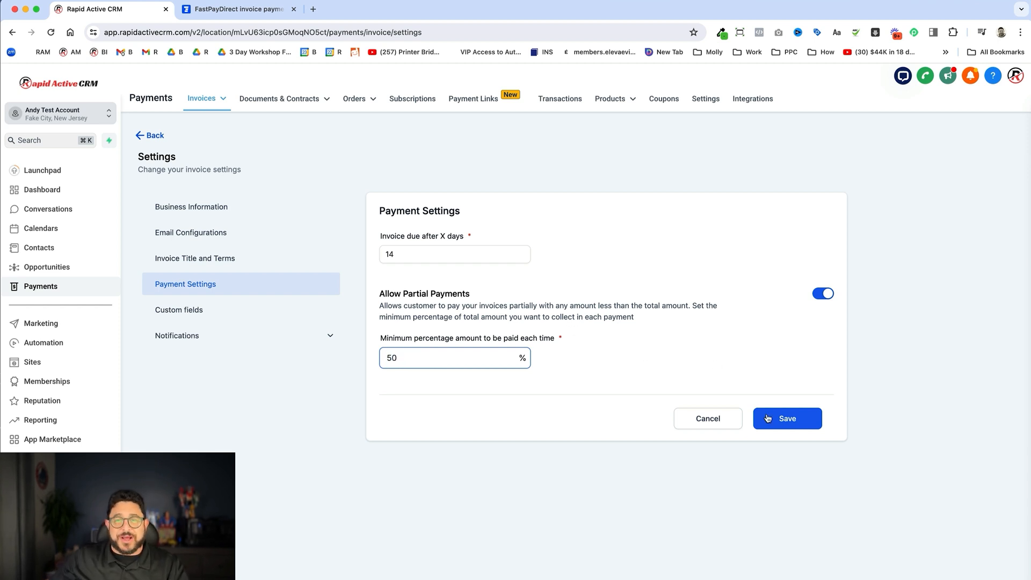
click(787, 418)
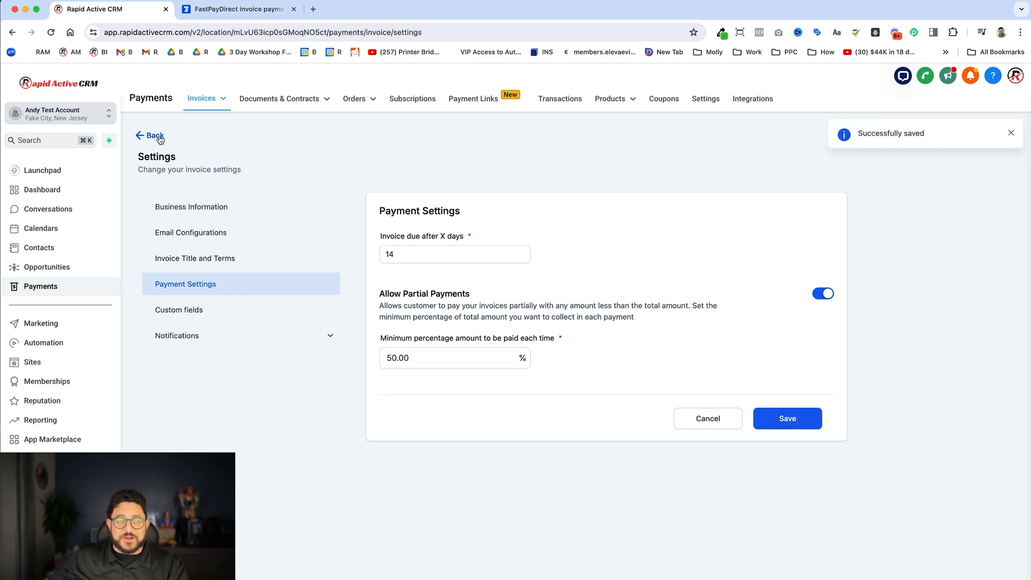
Step: Leave the invoice and bring up the funnel Template Library under Sites > Funnels
click(150, 135)
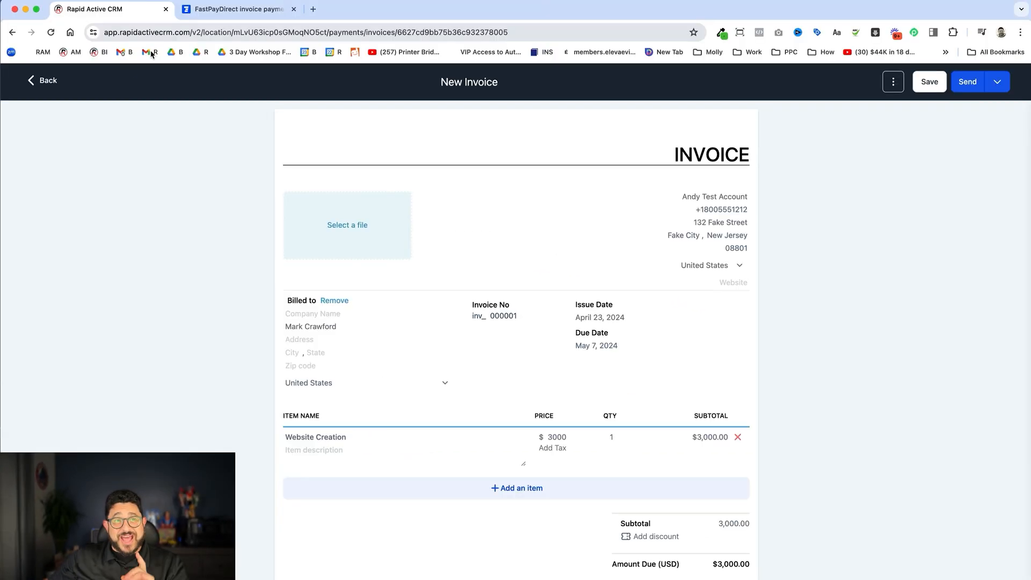
click(42, 80)
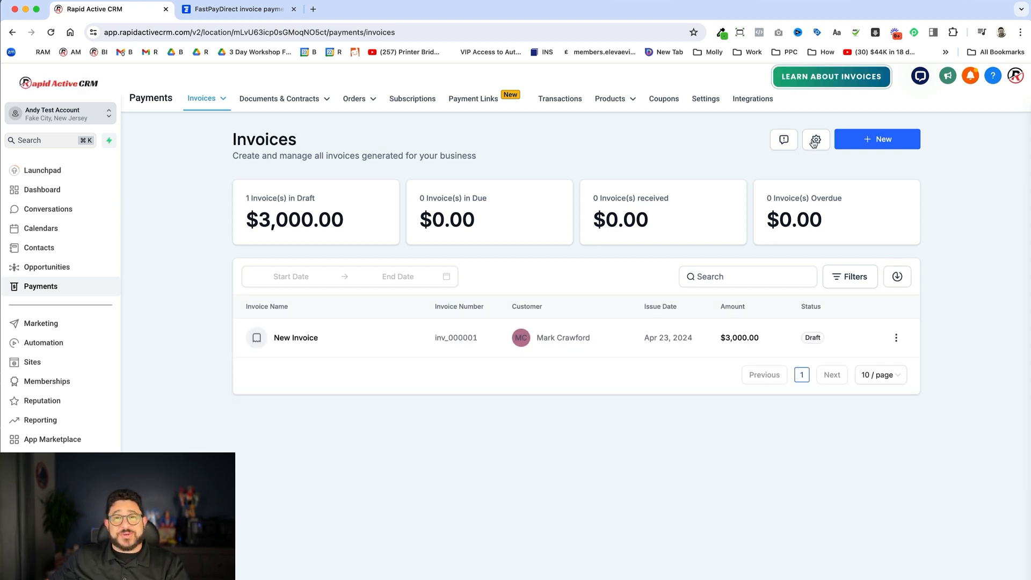
click(815, 139)
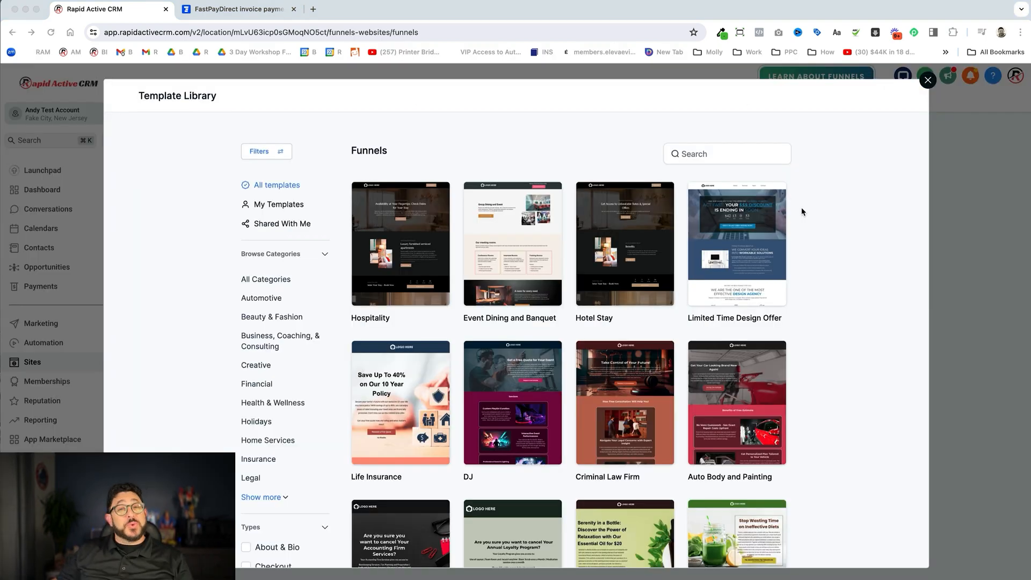
Step: Browse then close the funnel Template Library and switch to the Marketing section
scroll(down, 3)
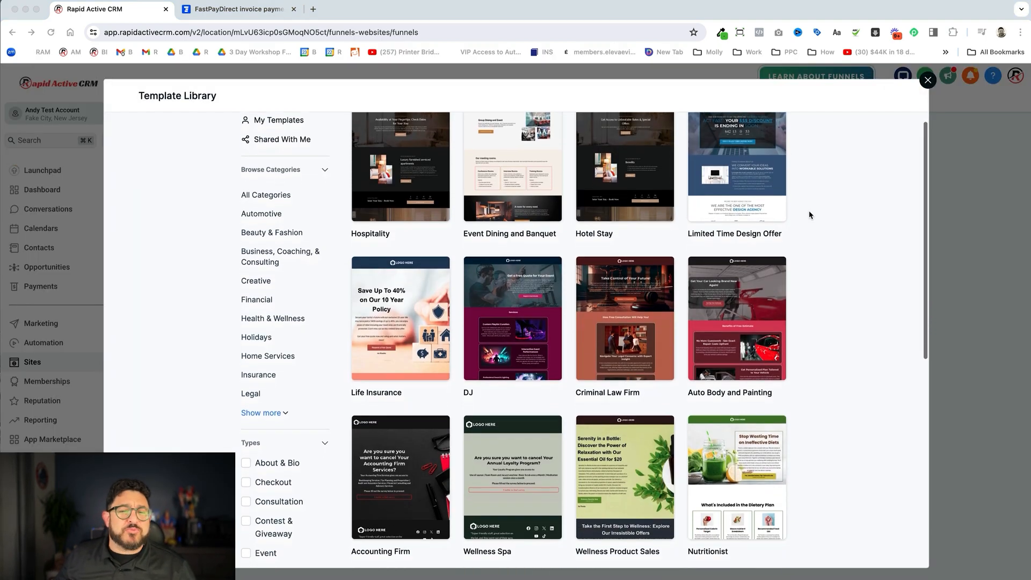
scroll(down, 3)
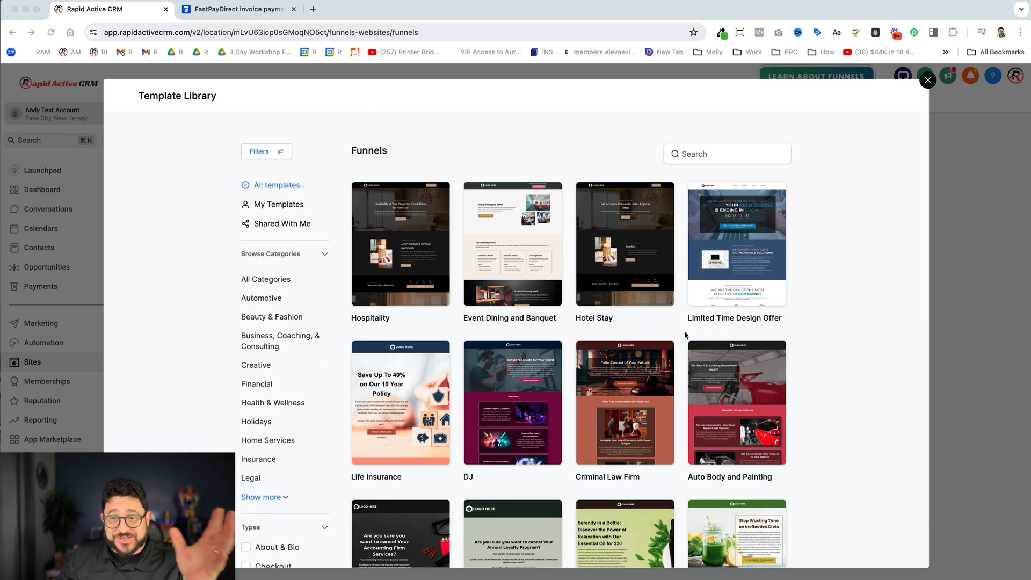
click(928, 81)
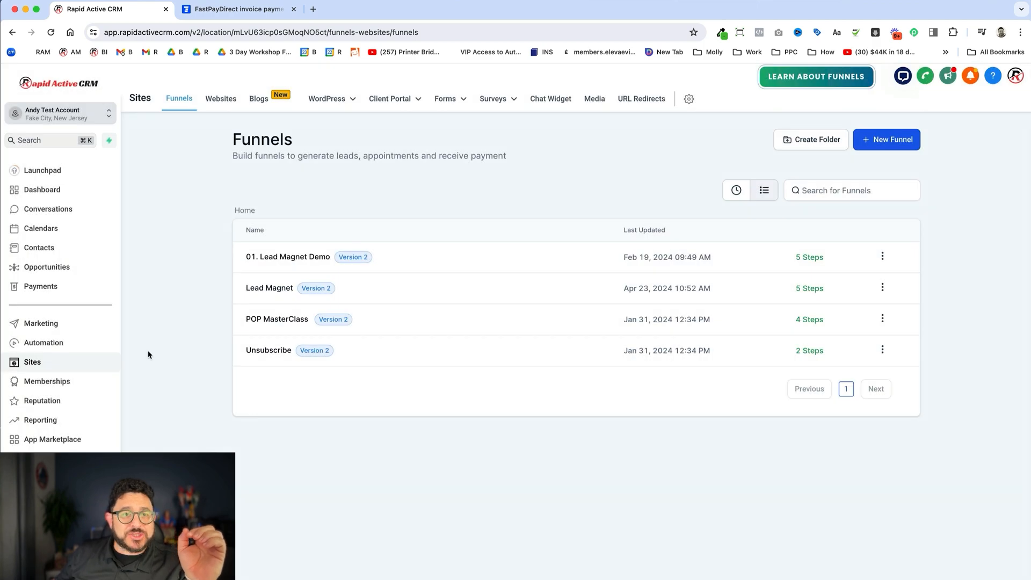
click(41, 323)
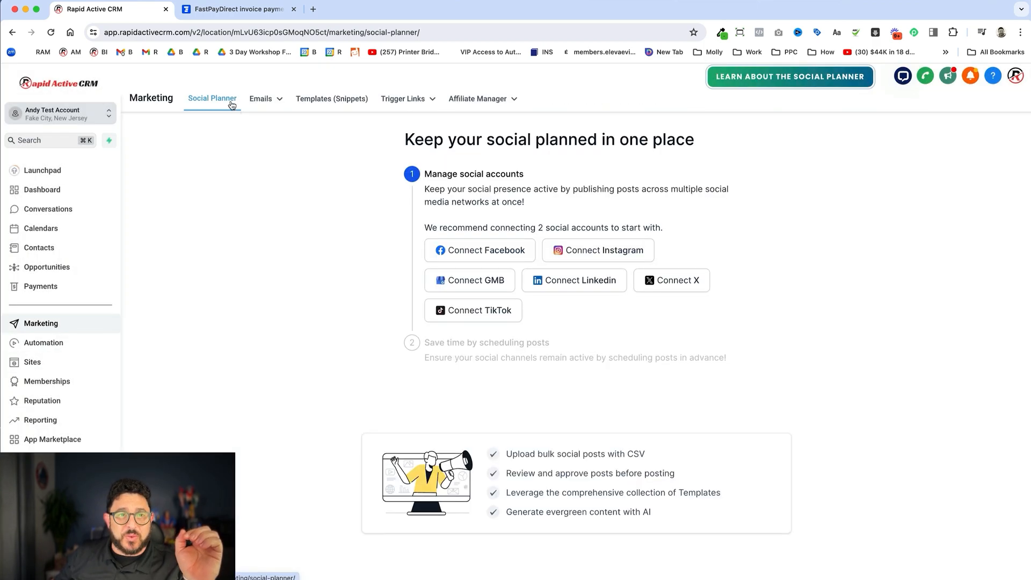
Step: Show the email Template Library from Emails > Templates, browsing Accounting Firm, Housing and Café designs
click(260, 99)
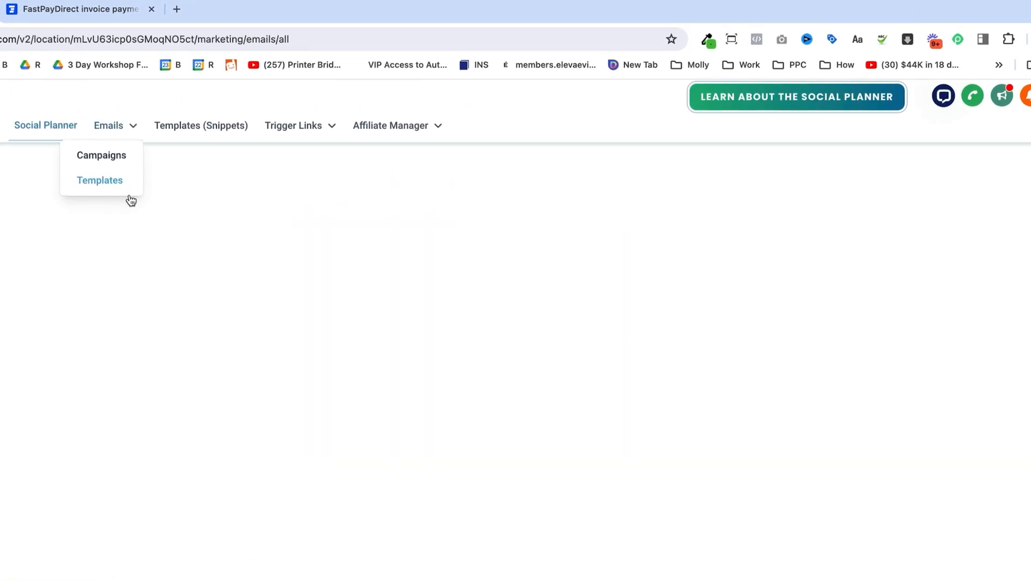
click(99, 180)
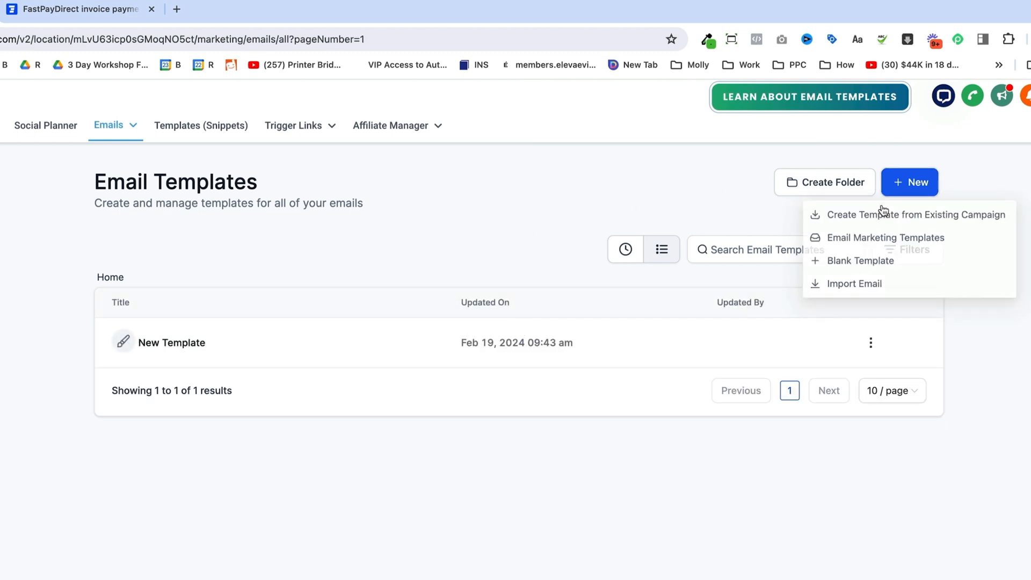
click(884, 238)
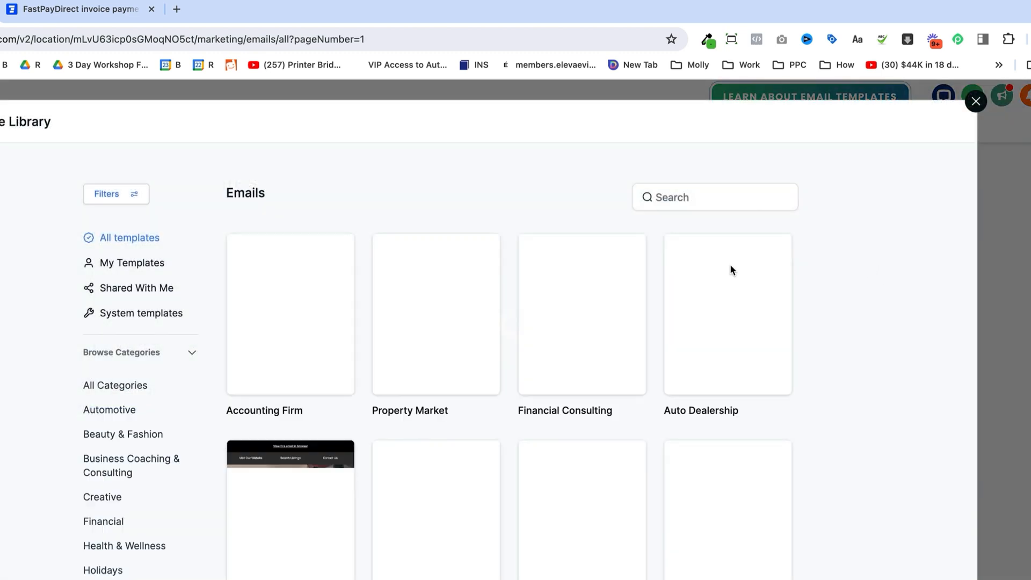
scroll(down, 3)
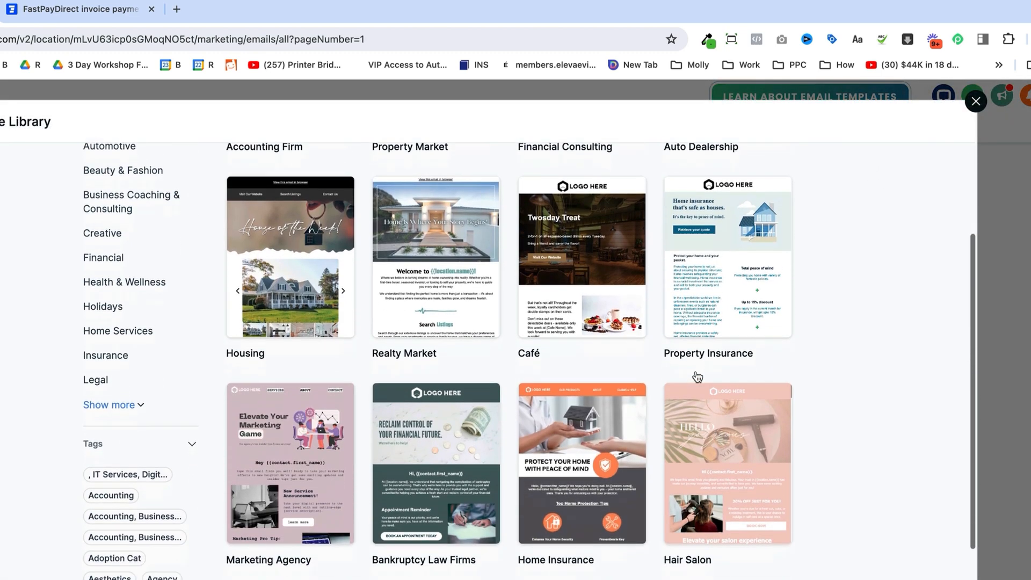
scroll(down, 3)
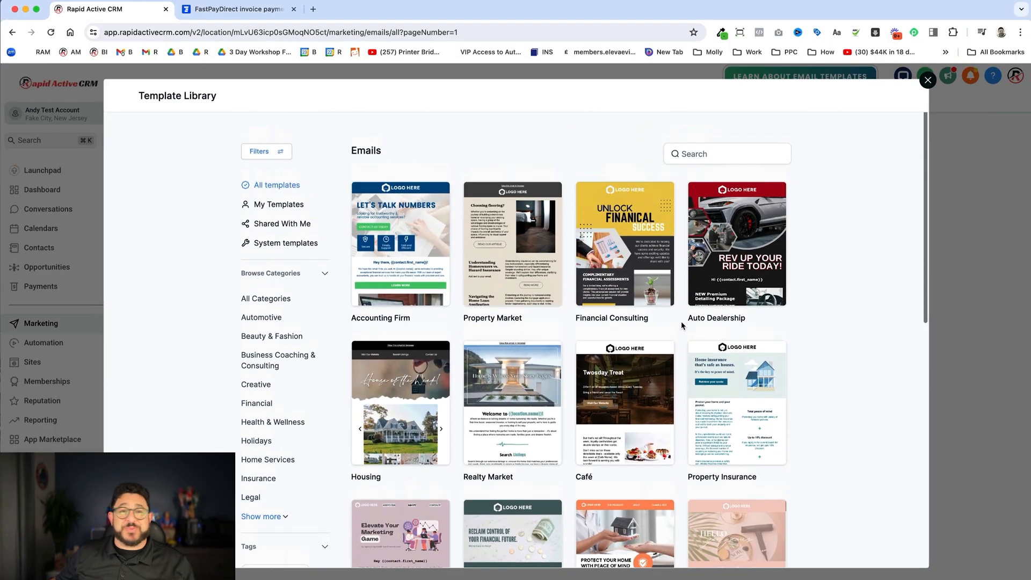
scroll(down, 3)
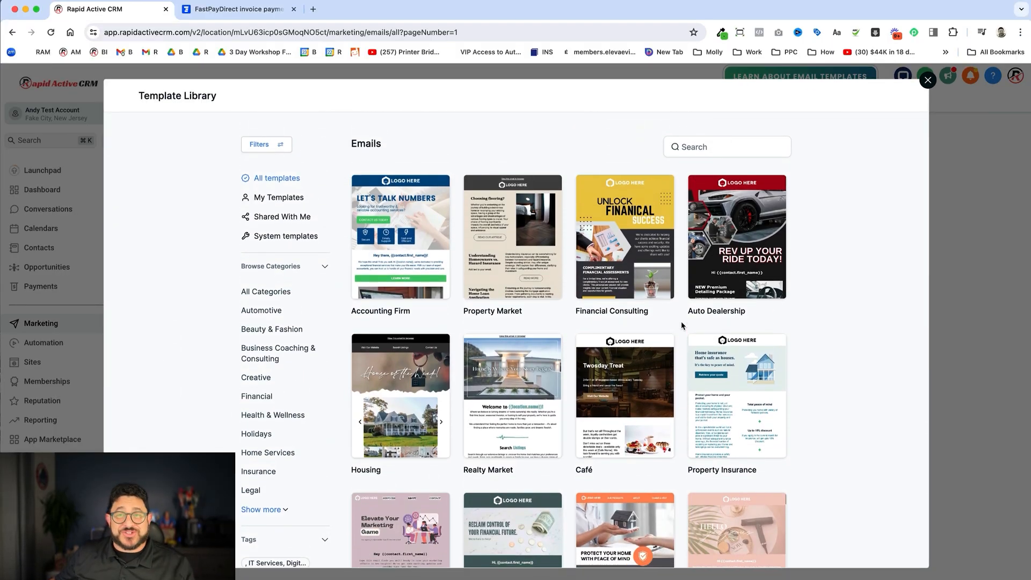